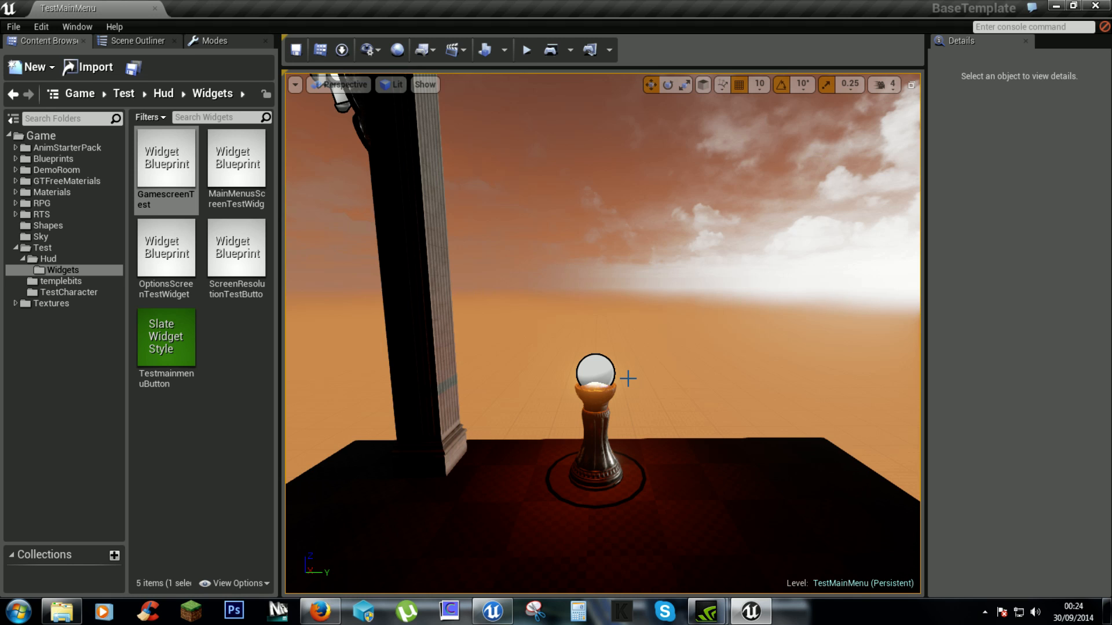
mouse_move(622, 356)
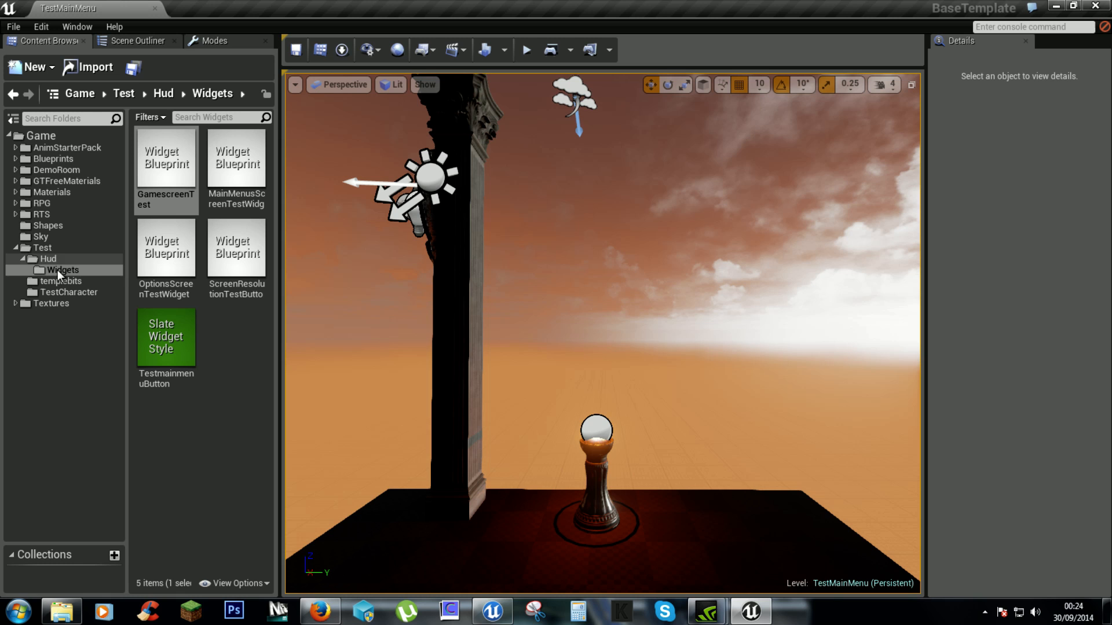
mouse_move(67, 260)
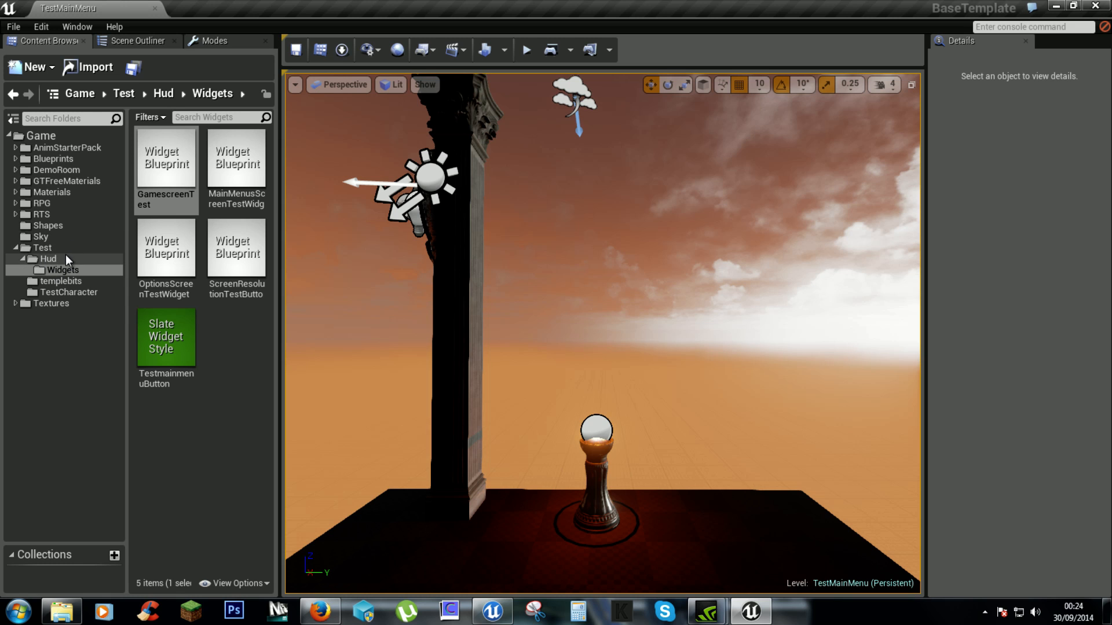
- Show the TestCharacter folder with the TestPlayerCharacter and TestPlayerController blueprints
click(68, 292)
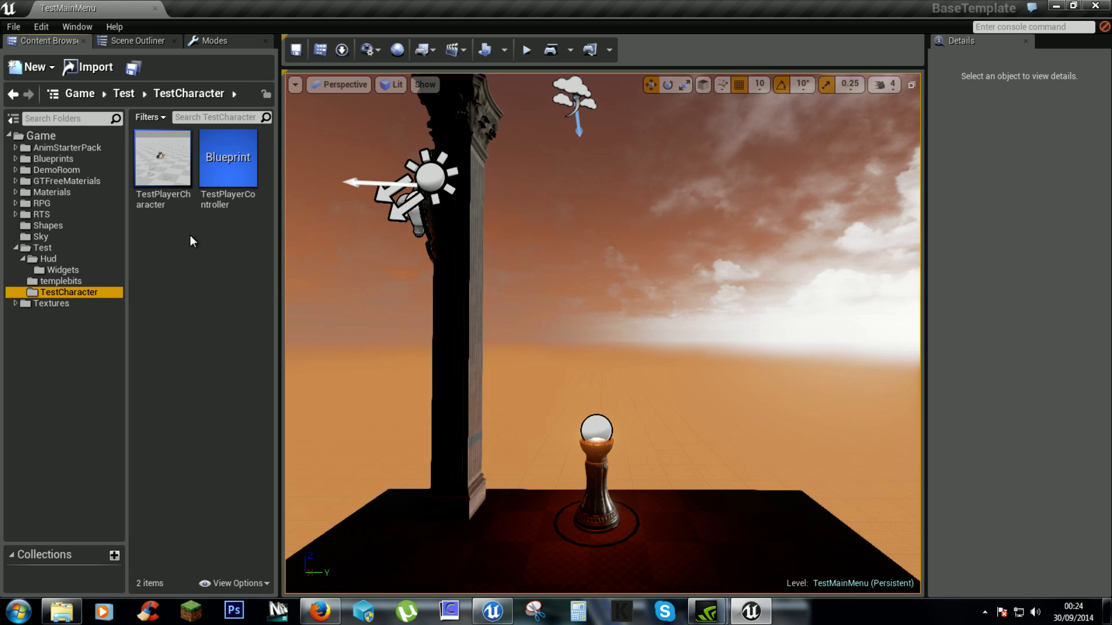
- Bring up TestPlayerCharacter's event graph via Components and compile it successfully
double_click(162, 158)
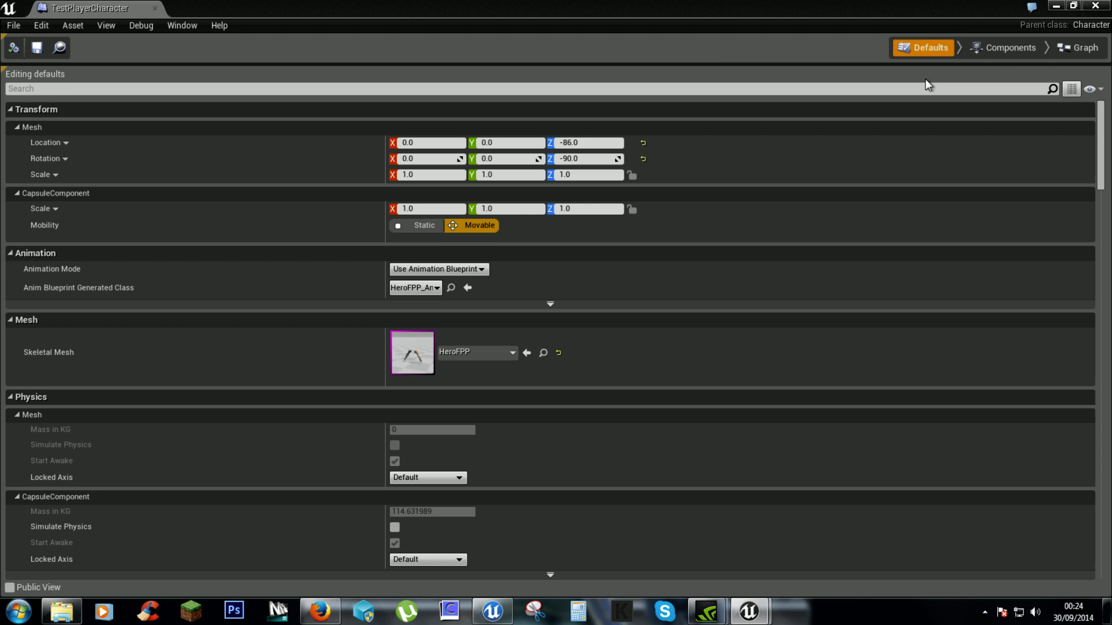
click(1008, 48)
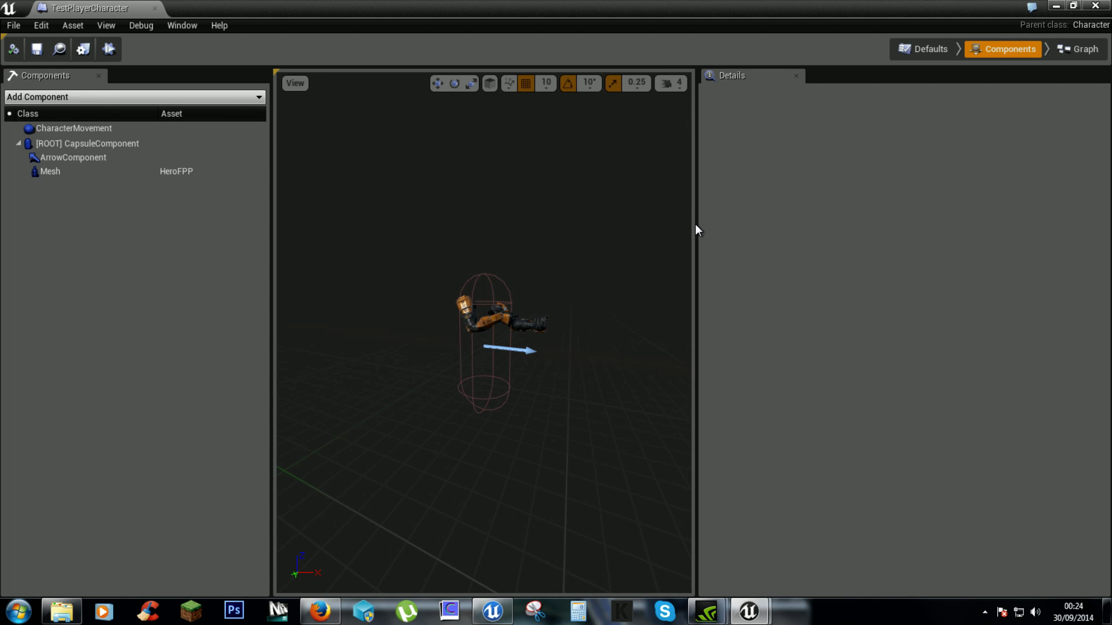
click(1077, 49)
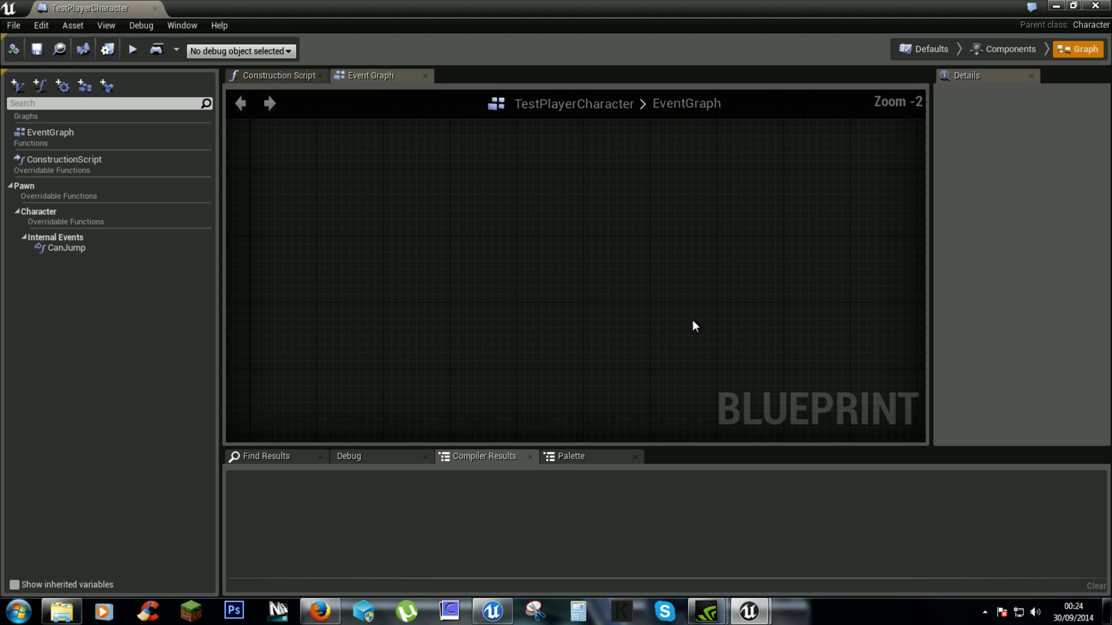
click(59, 49)
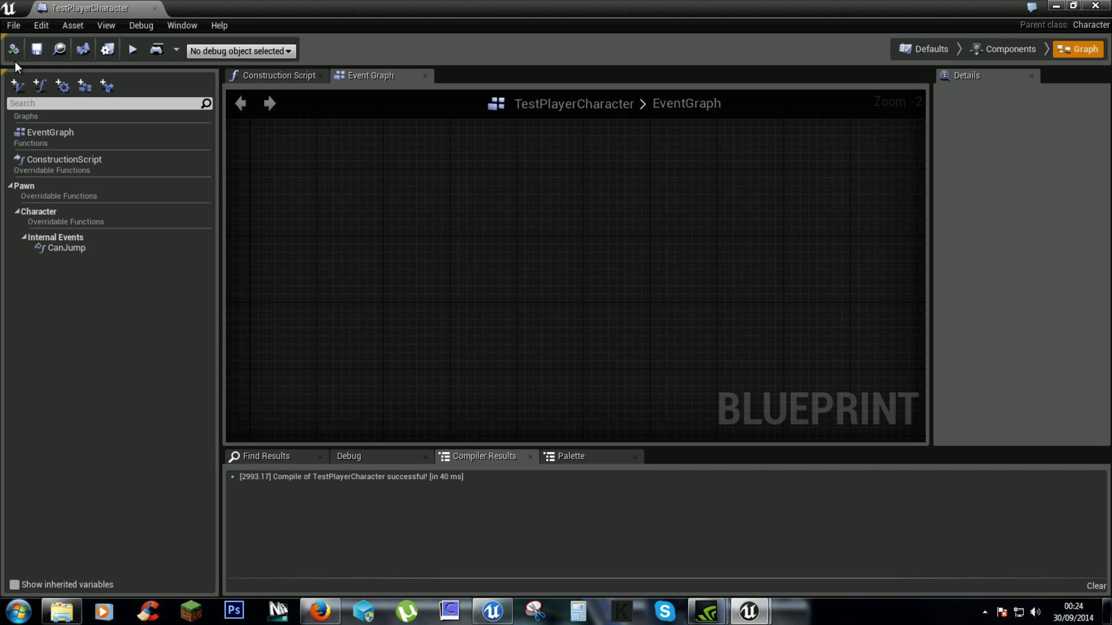
- Add float variables CurrentHealth and MaxHealth to TestPlayerCharacter
click(16, 86)
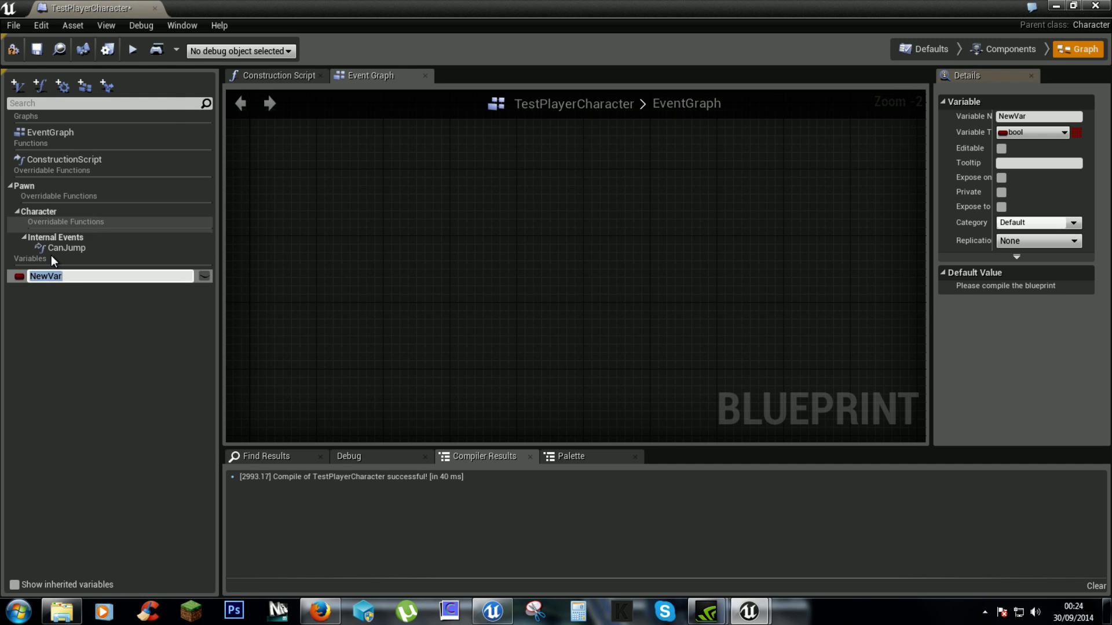
mouse_move(99, 276)
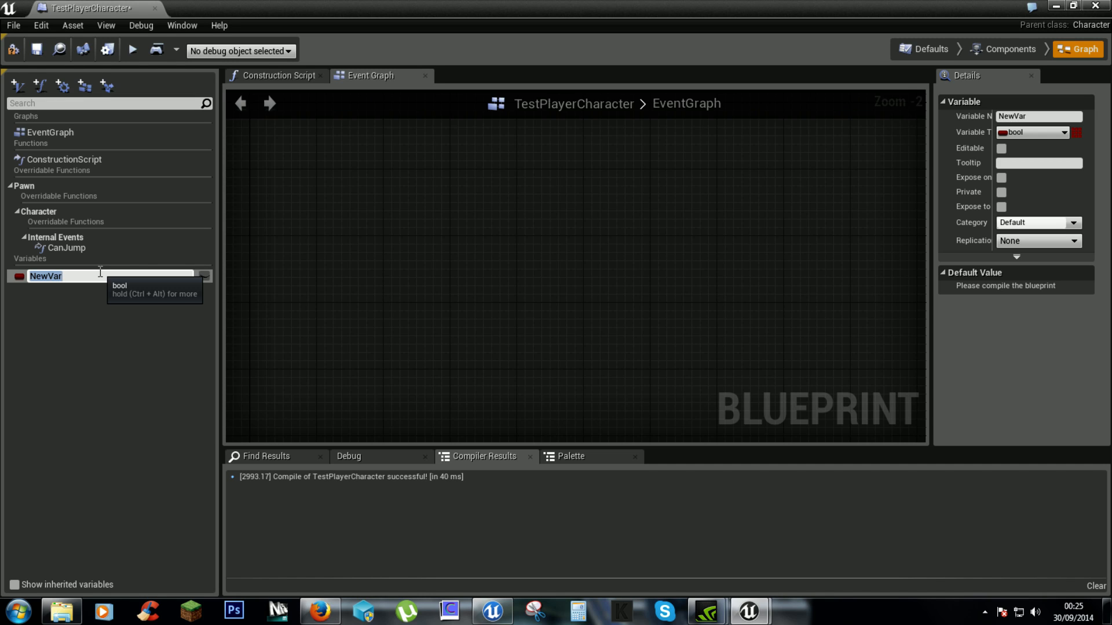
text(CurrentHealth)
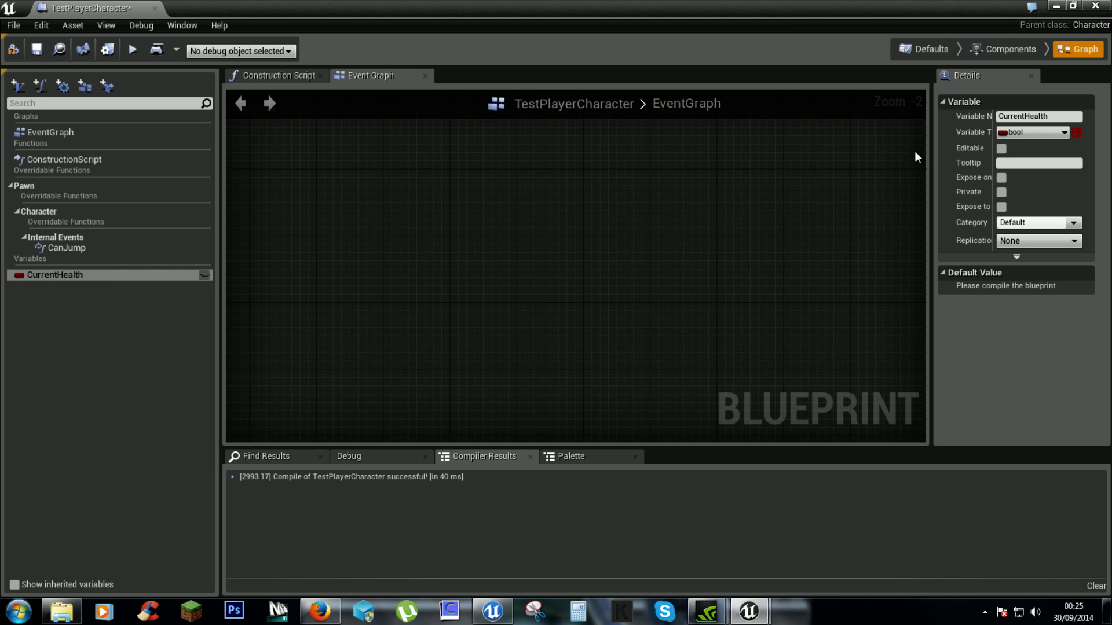
click(1032, 132)
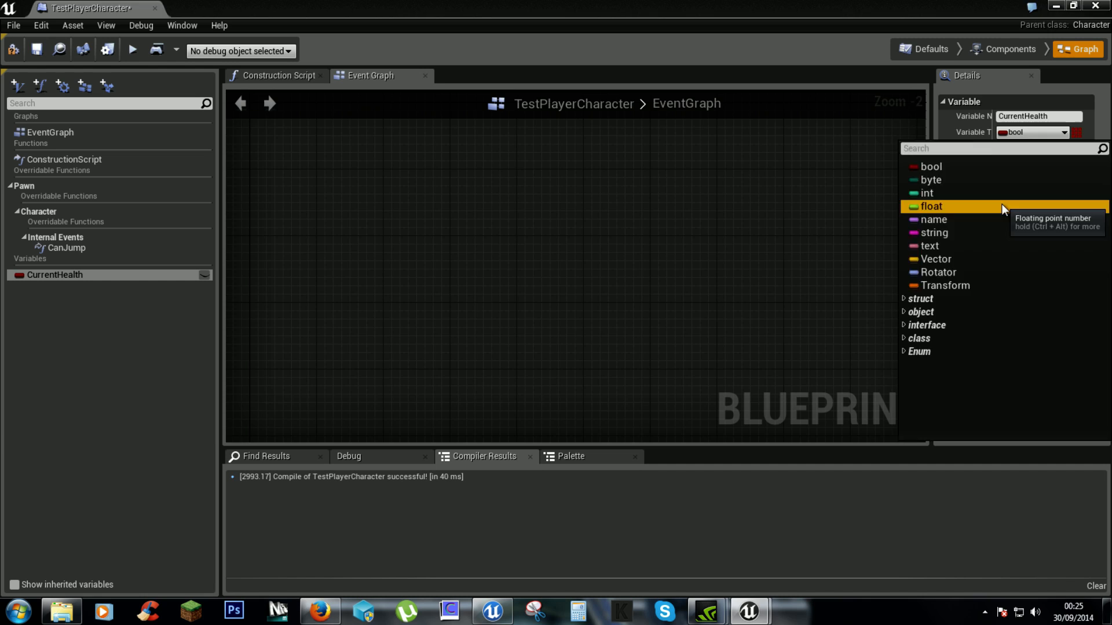
click(929, 206)
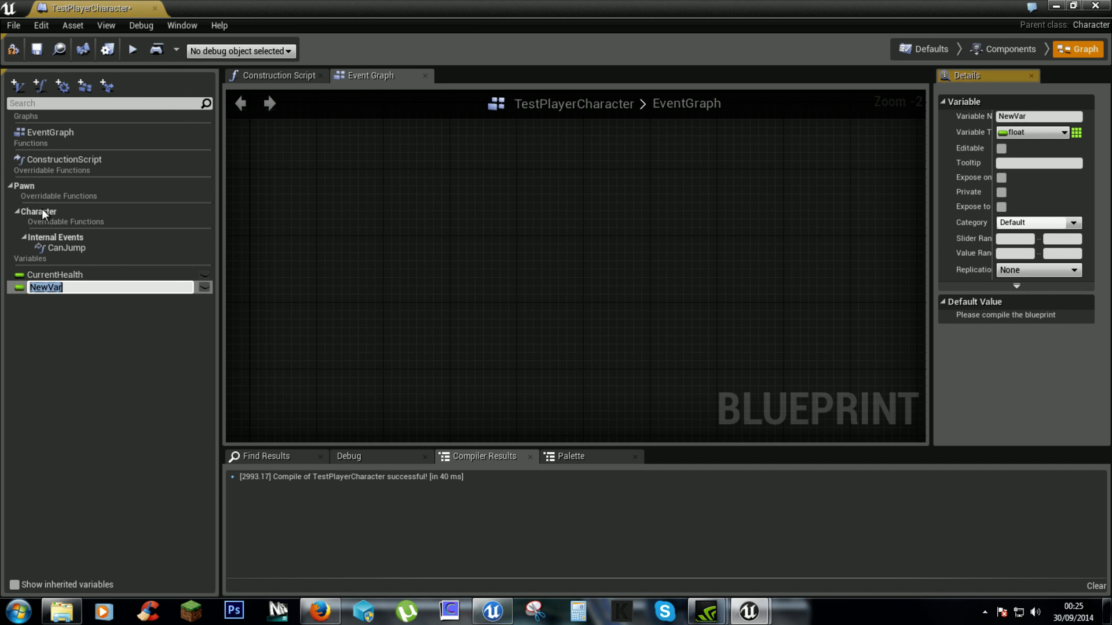
mouse_move(28, 257)
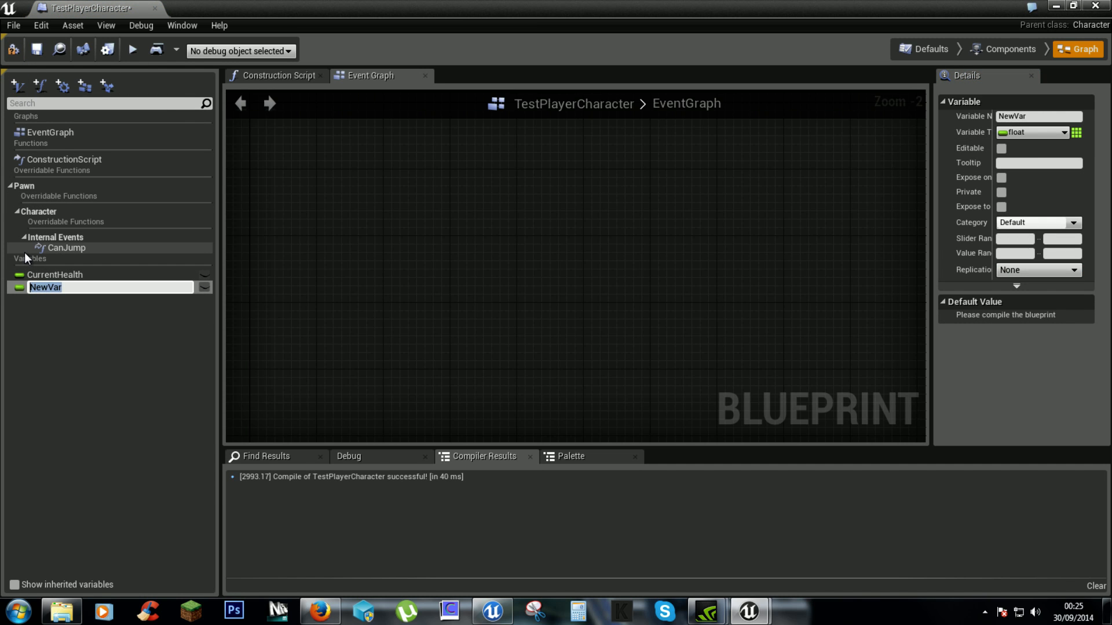
text(MaxHealth)
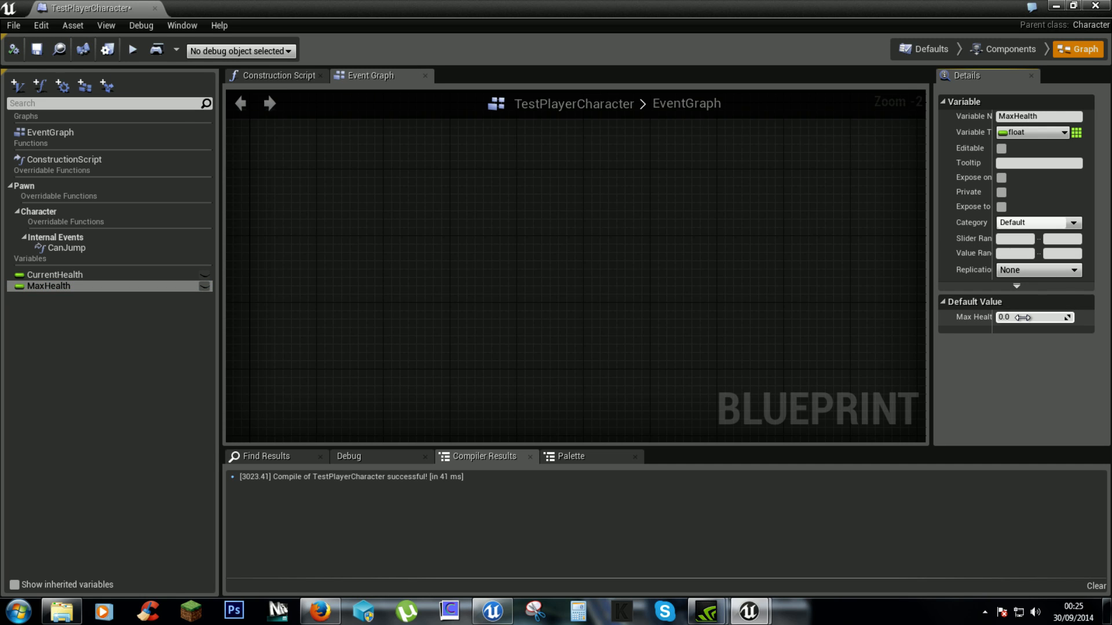
- Default CurrentHealth to 10 and place an Event Tick node in the graph
click(54, 274)
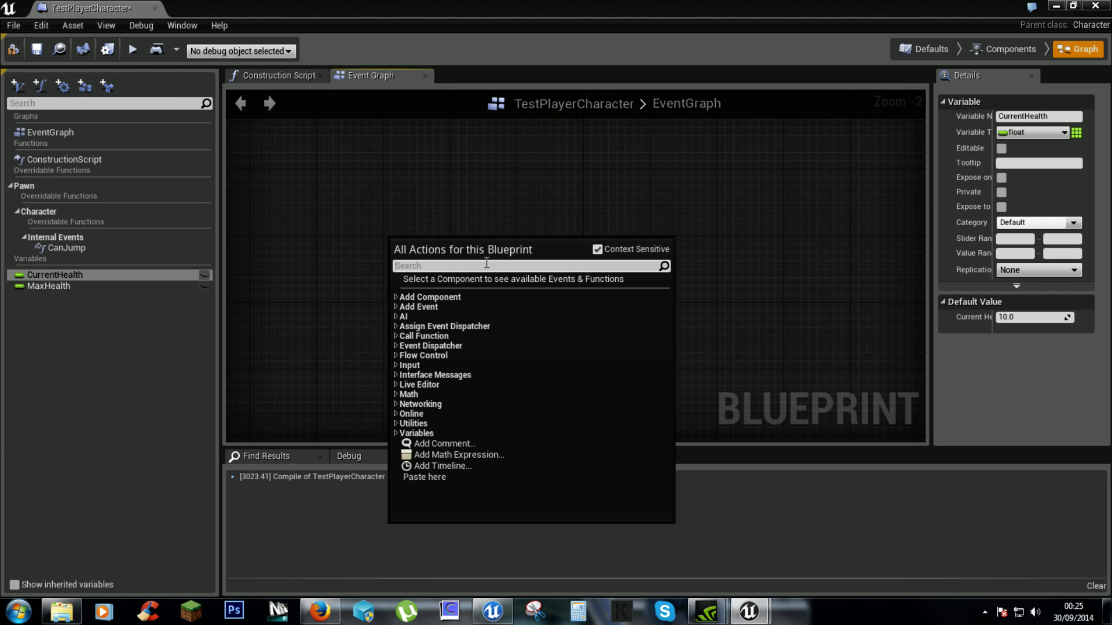
text(e)
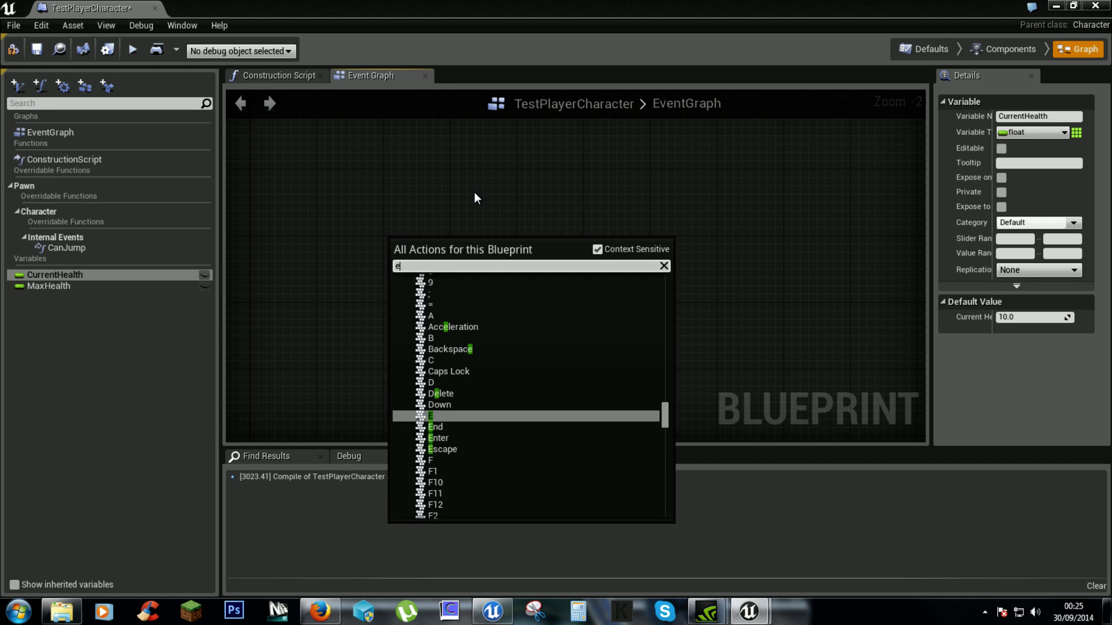
text(vent ti)
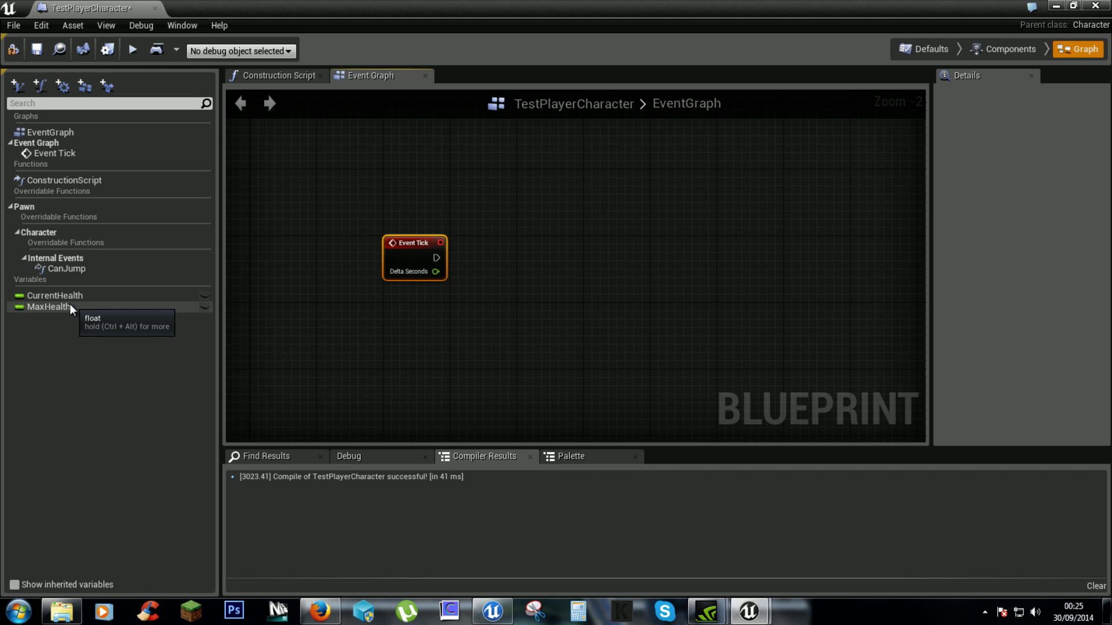
- Get CurrentHealth, add 1 to it, and feed the sum into a Clamp (Float) node
click(49, 307)
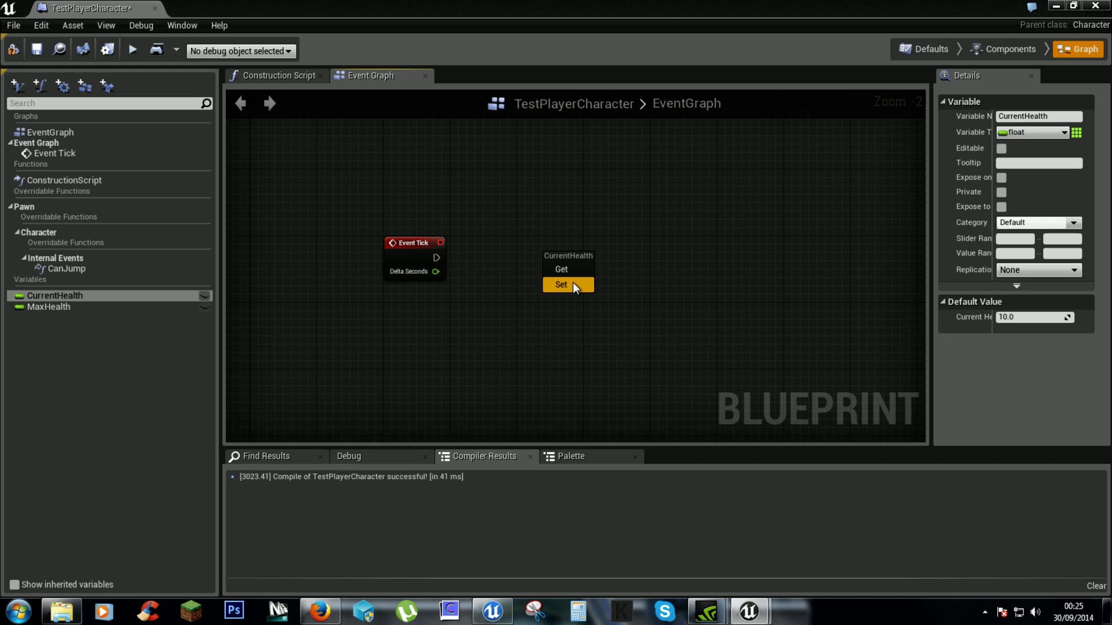
click(561, 270)
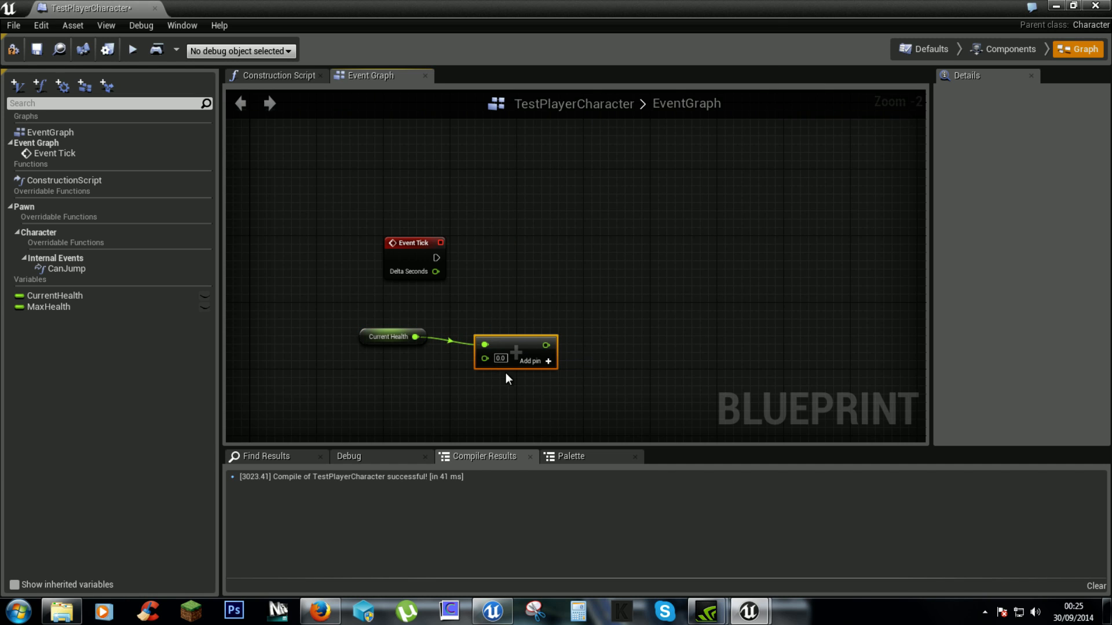
mouse_move(499, 358)
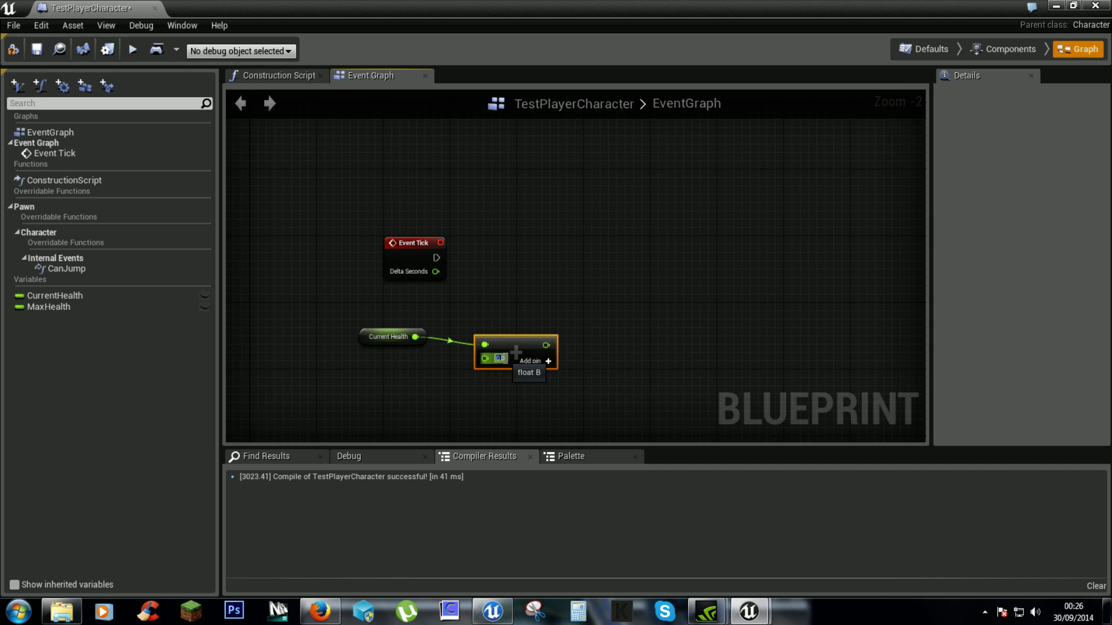
mouse_move(489, 353)
text(1)
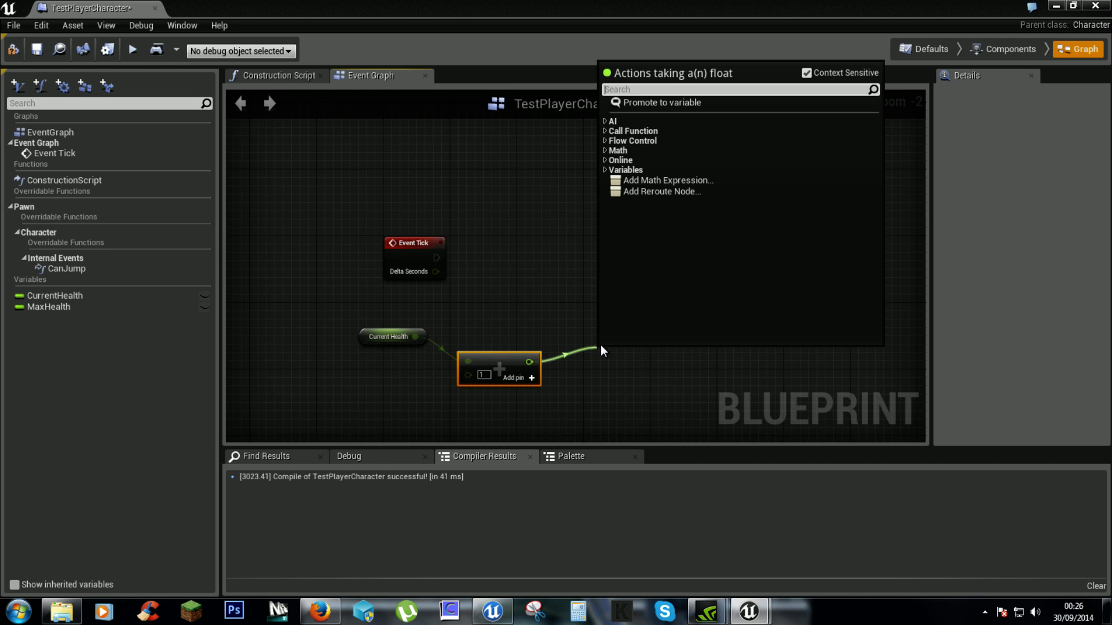
text(clamp)
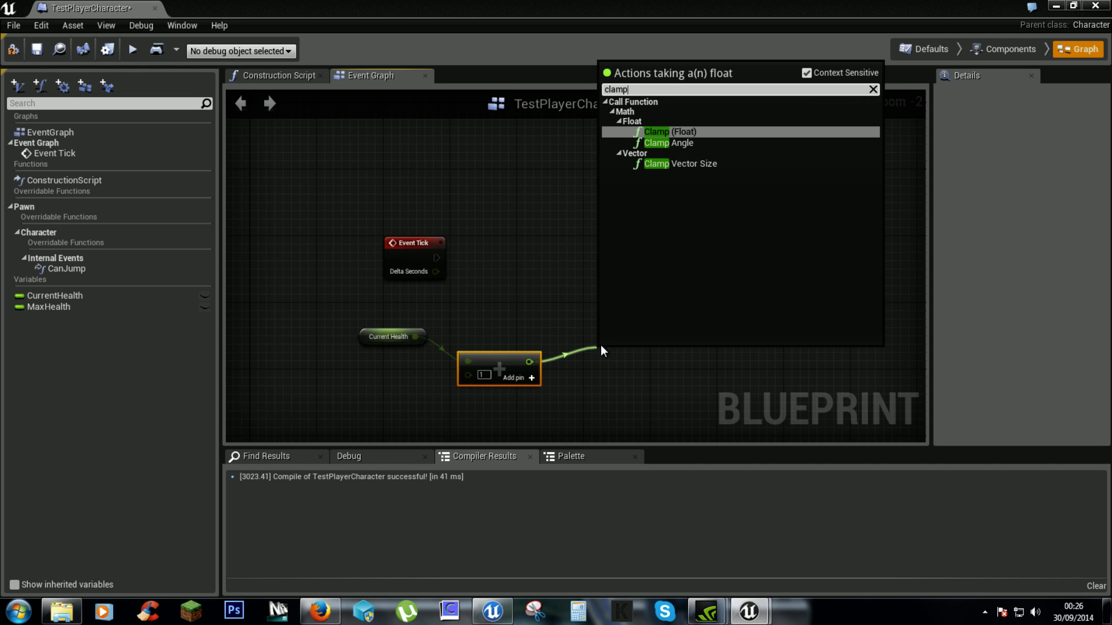
click(666, 131)
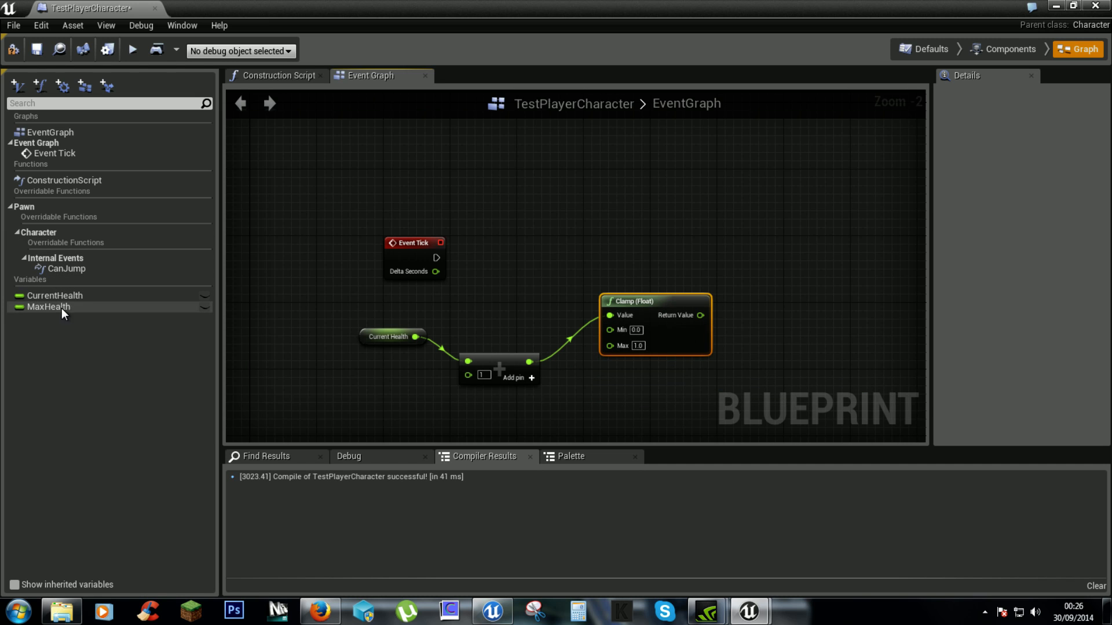
- Set CurrentHealth each tick to the clamped sum, using MaxHealth as the clamp maximum
click(54, 295)
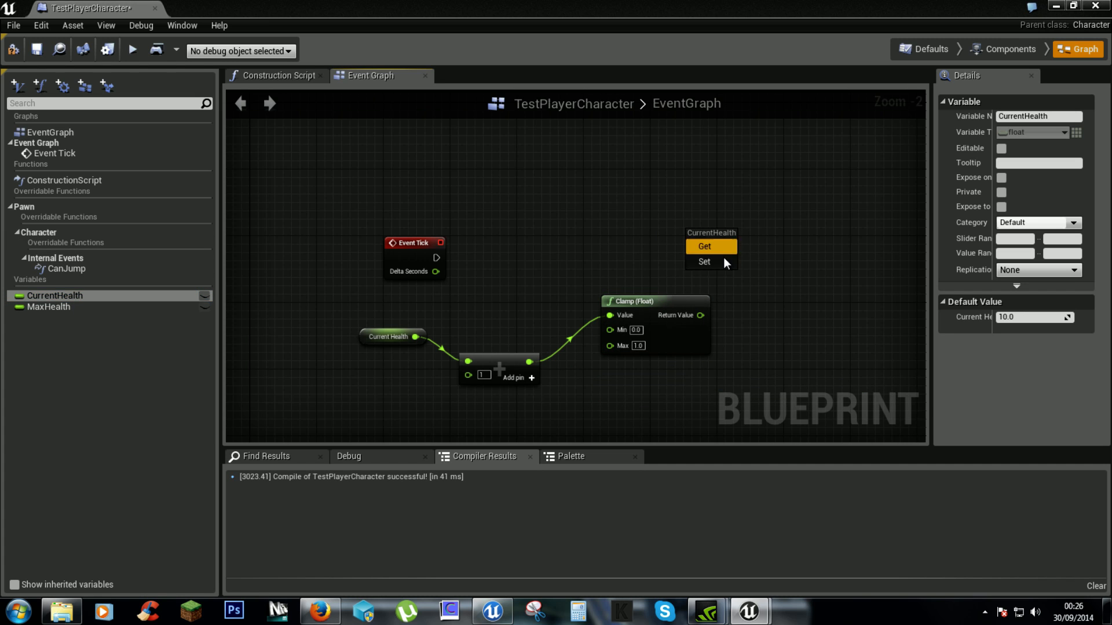
click(703, 262)
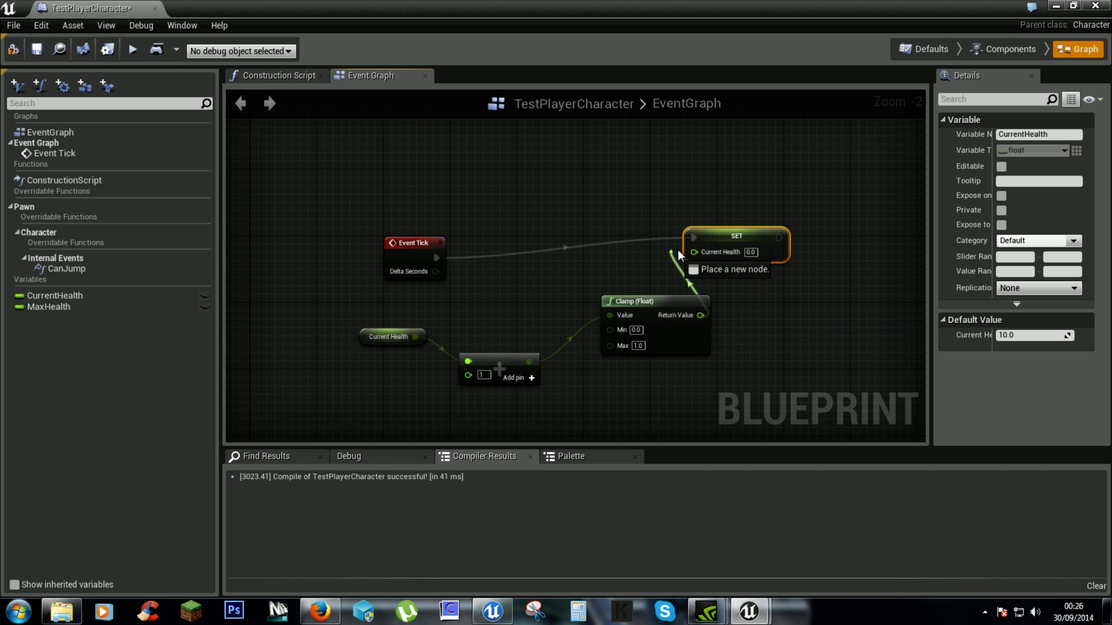
click(48, 306)
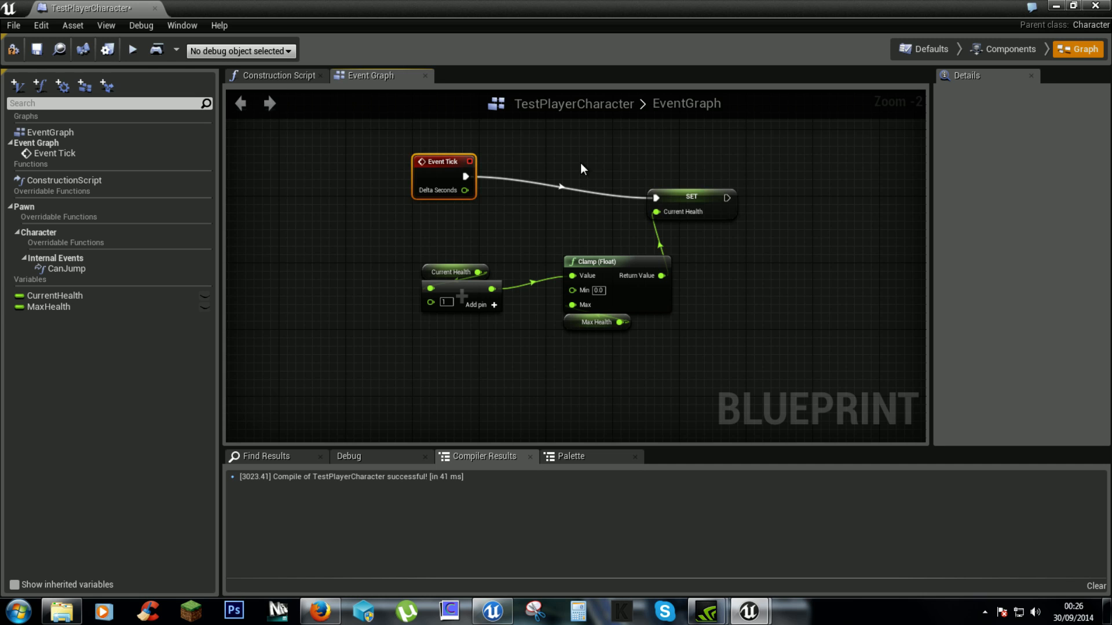
click(691, 197)
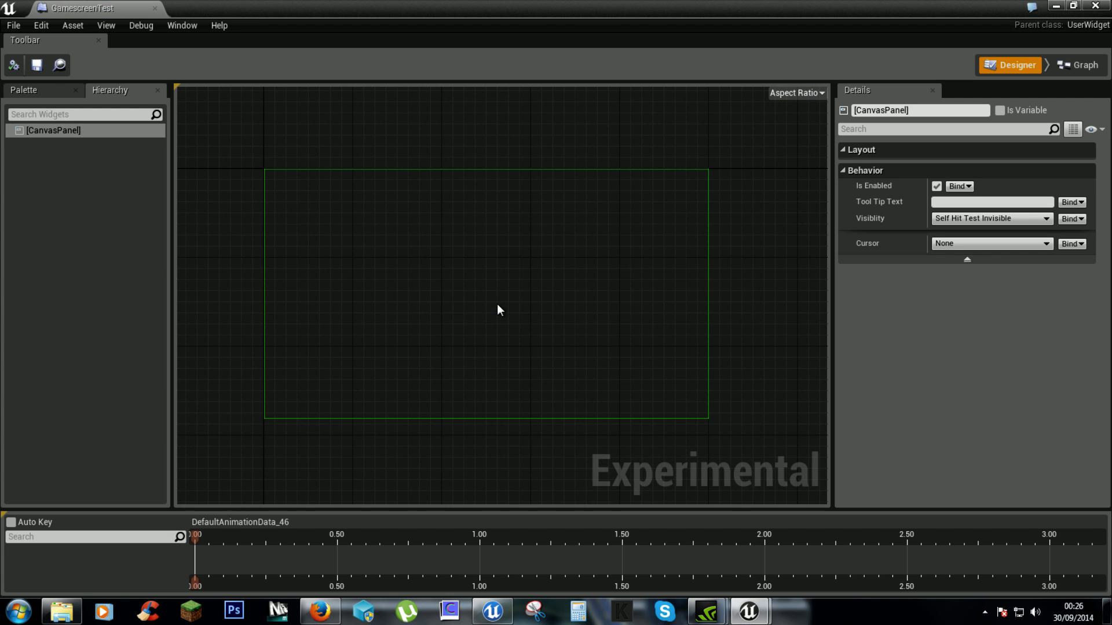
- Place a Progress Bar from the Palette onto the GamescreenTest canvas and name it HealthBar
click(23, 90)
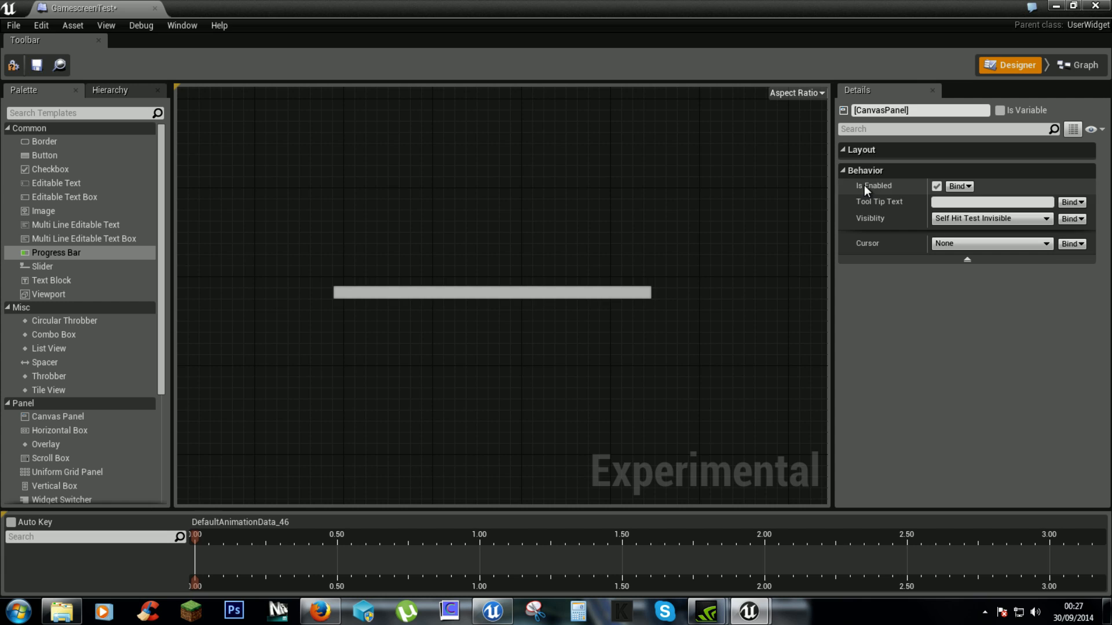
click(491, 292)
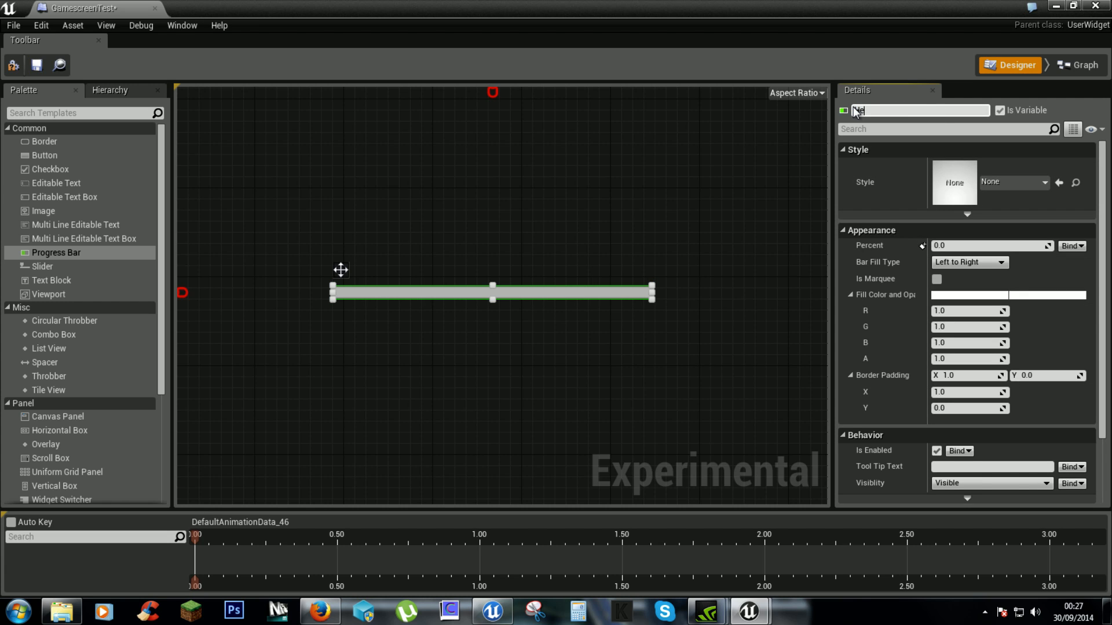
text(Health)
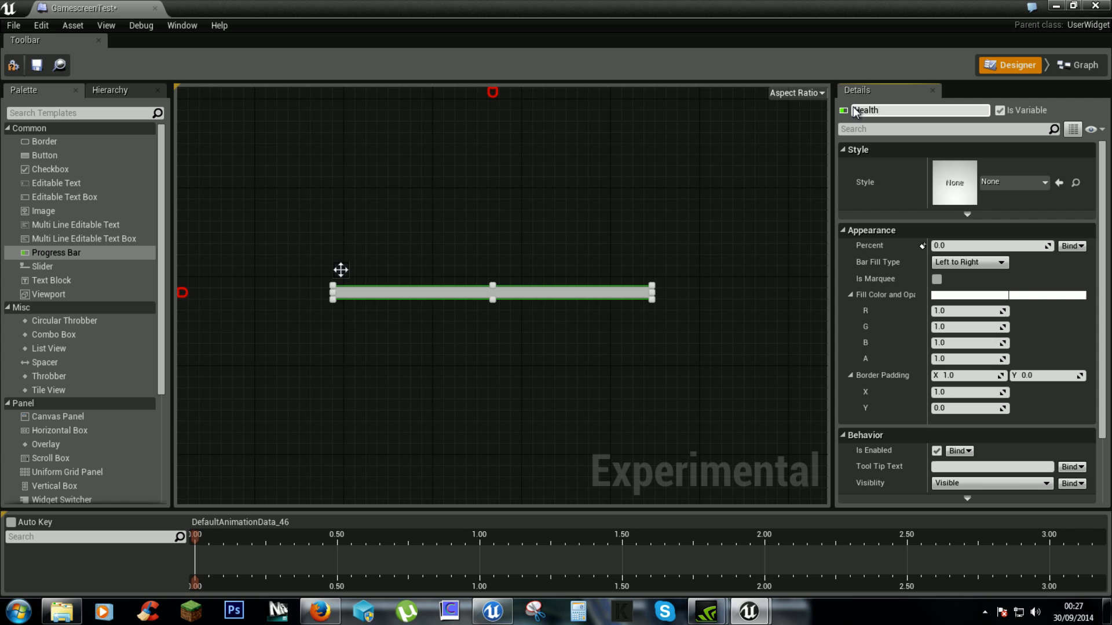
text(Bar)
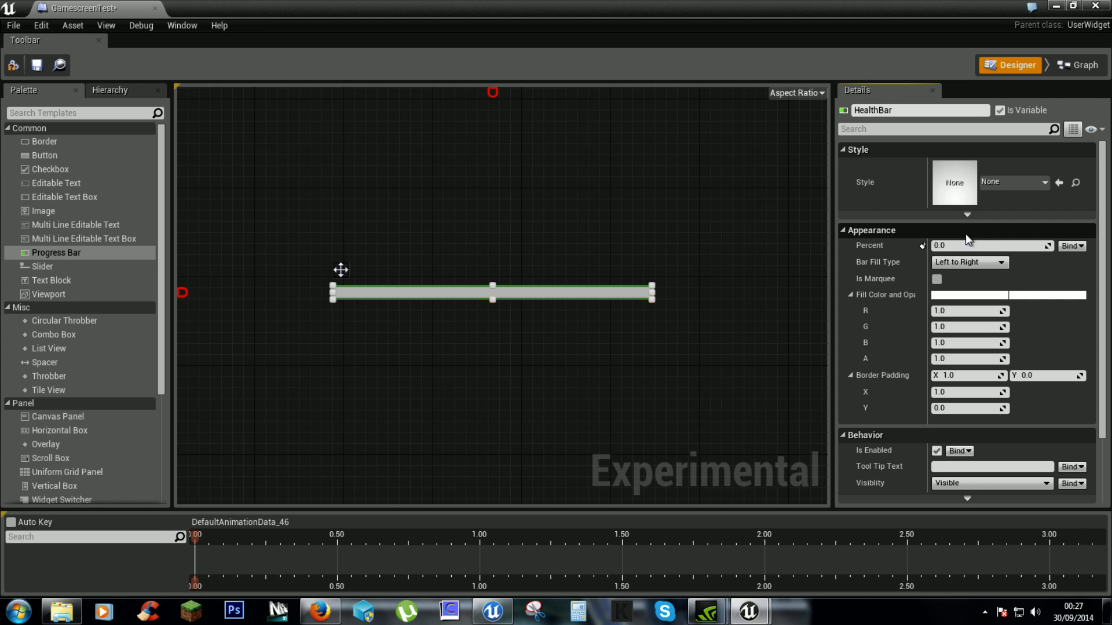
click(969, 261)
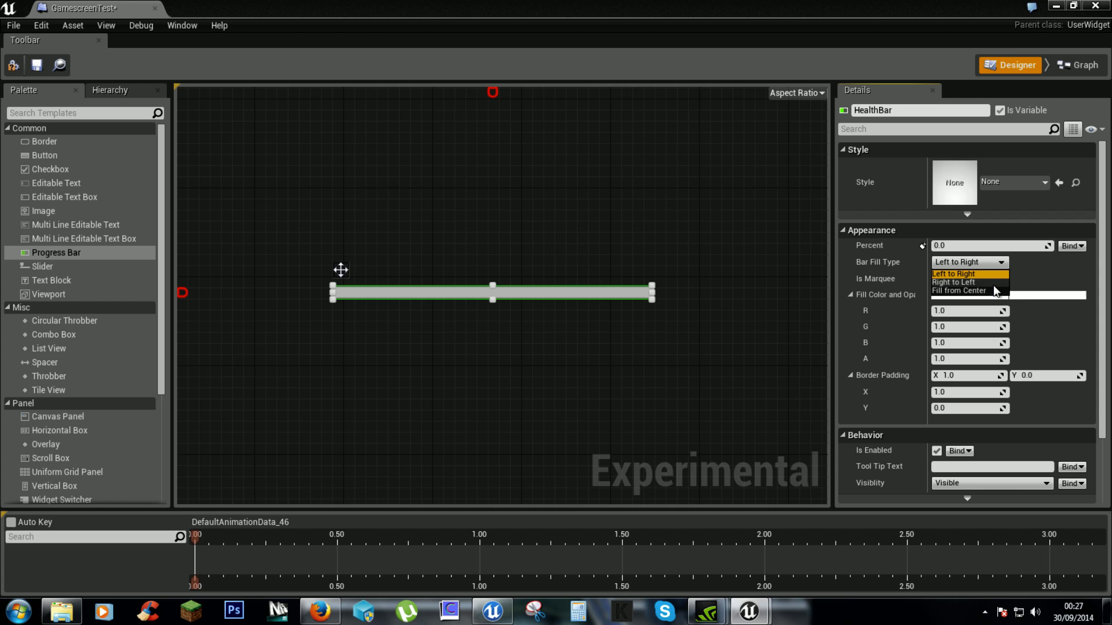
mouse_move(984, 290)
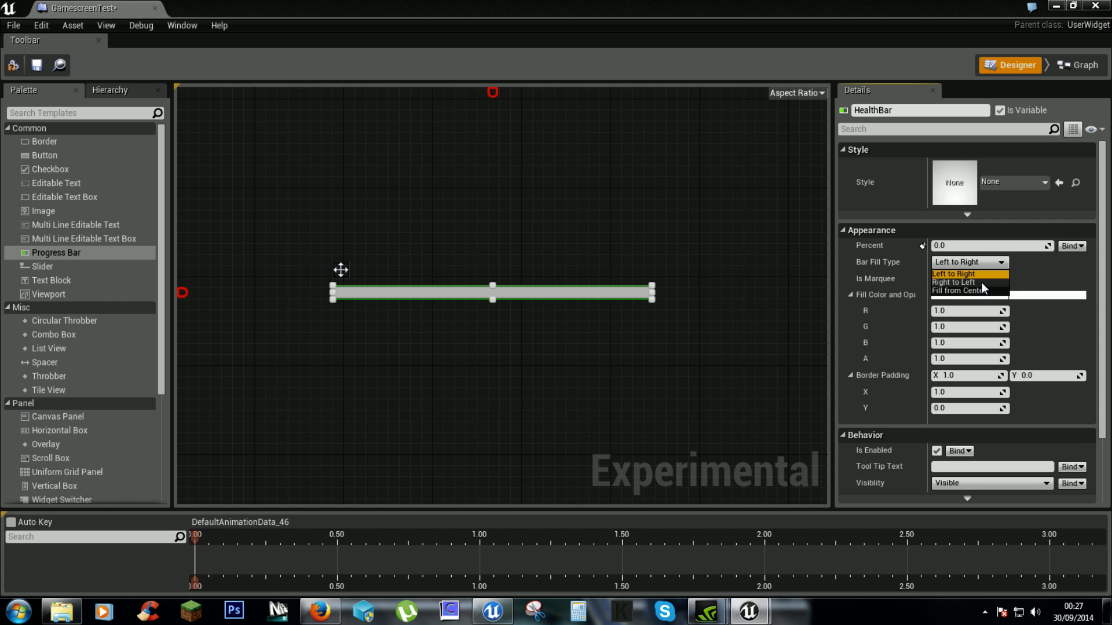
- Try right-to-left then Fill from Center for HealthBar, raising Percent to 1.0
click(958, 273)
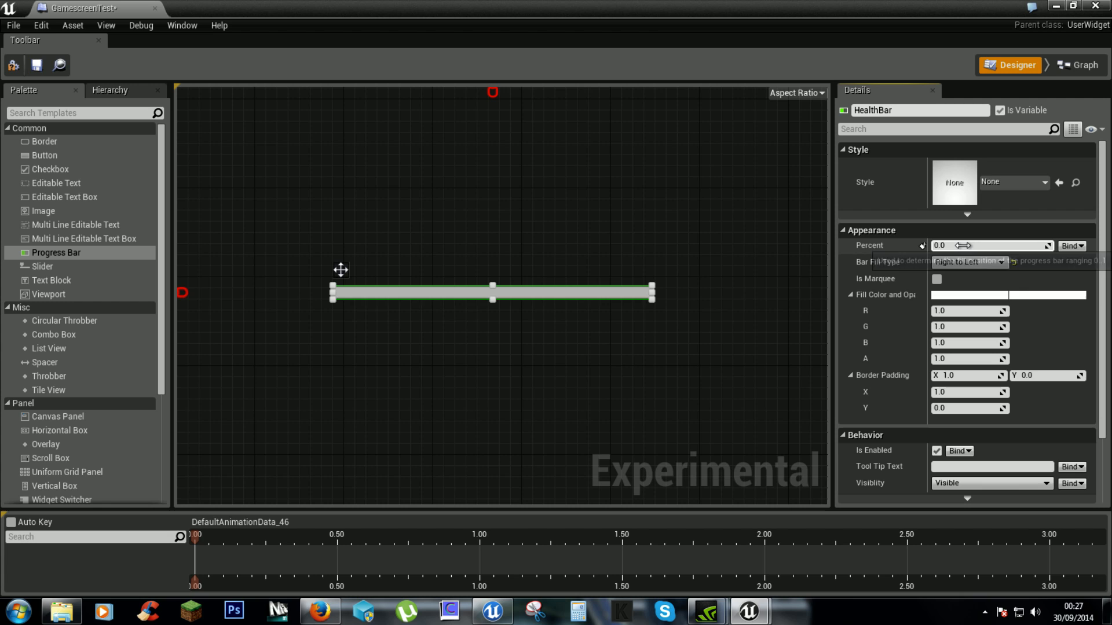
text(0.714184)
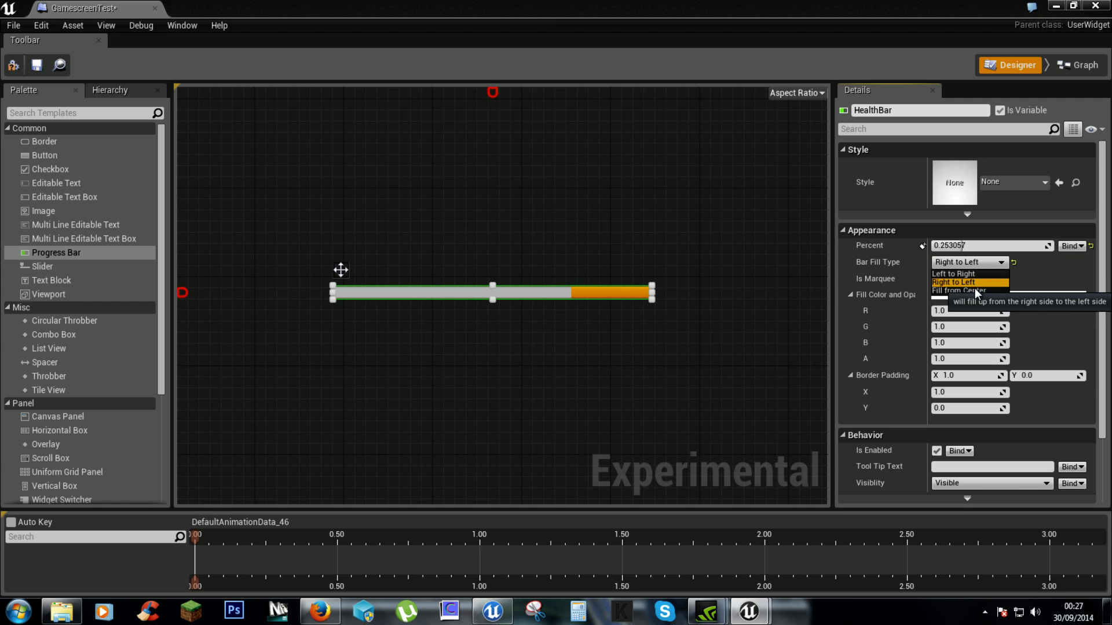
click(966, 291)
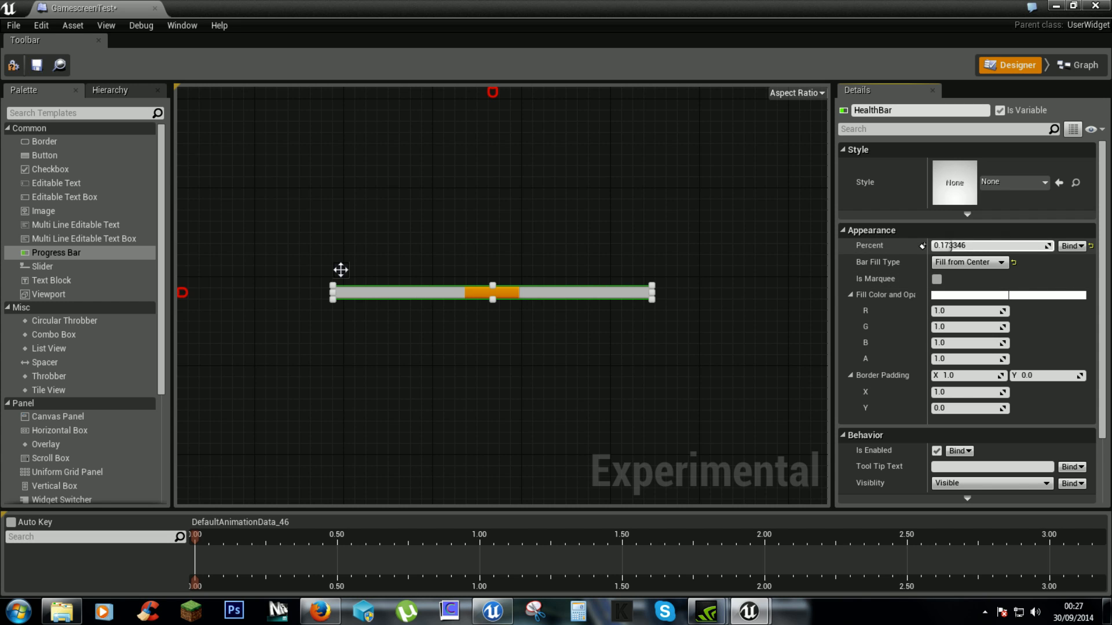
text(0.663572)
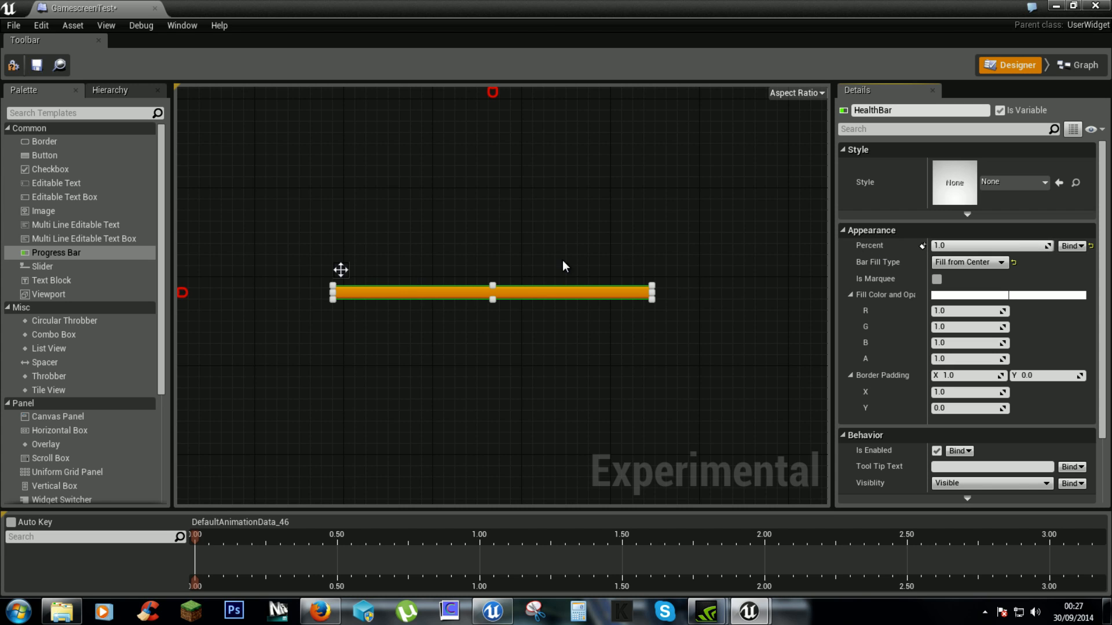
mouse_move(546, 228)
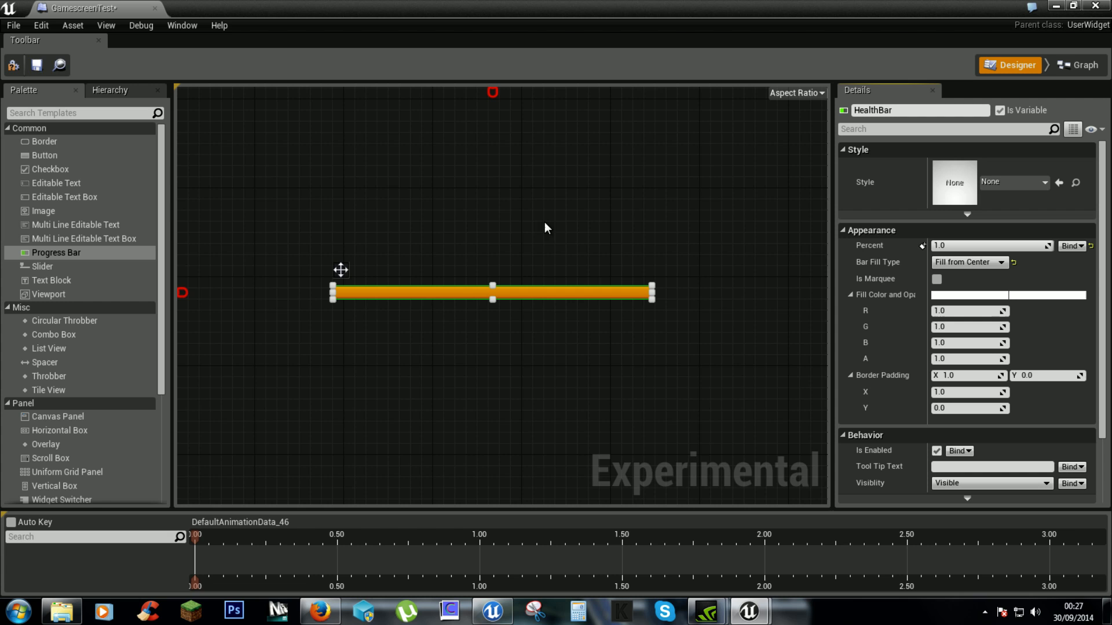
mouse_move(1015, 138)
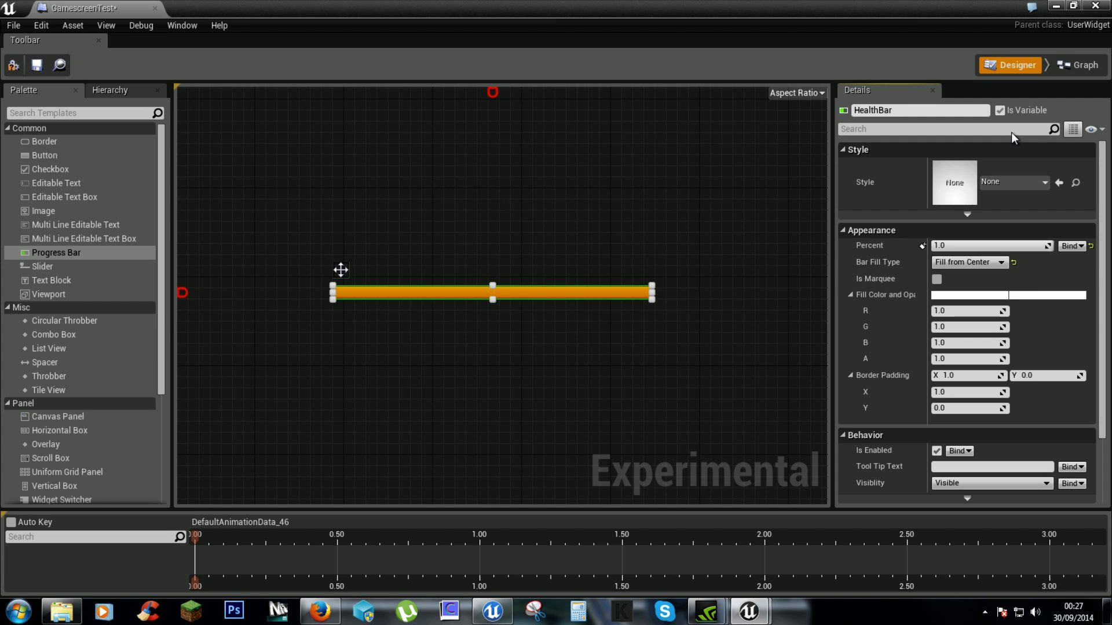
mouse_move(1084, 245)
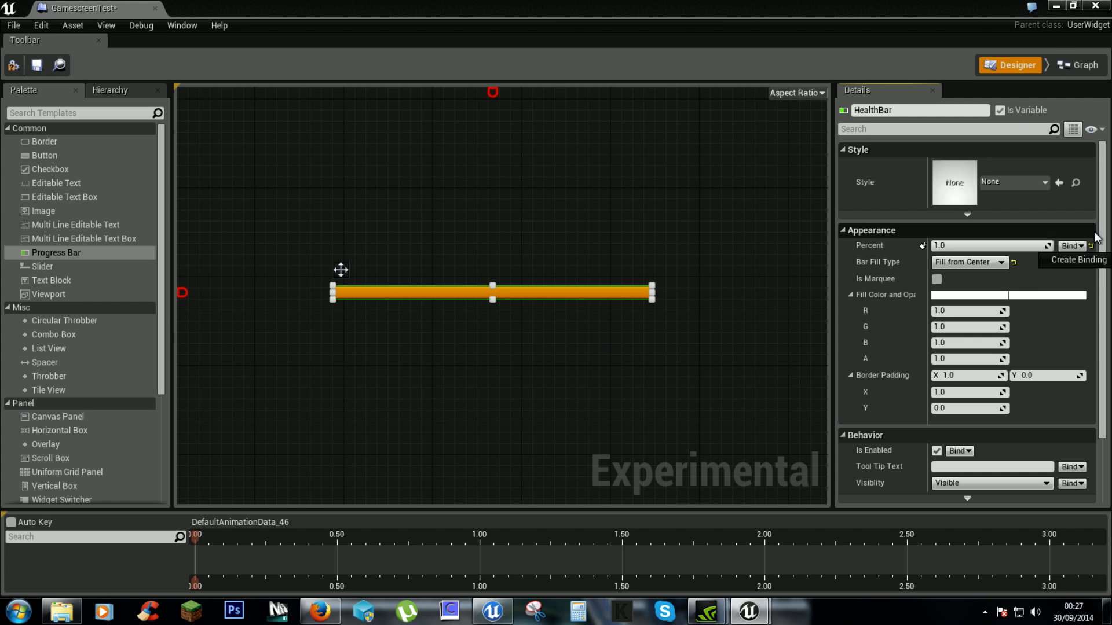
- Bind HealthBar's Percent to a new function and rename it HealthAmount
click(1078, 49)
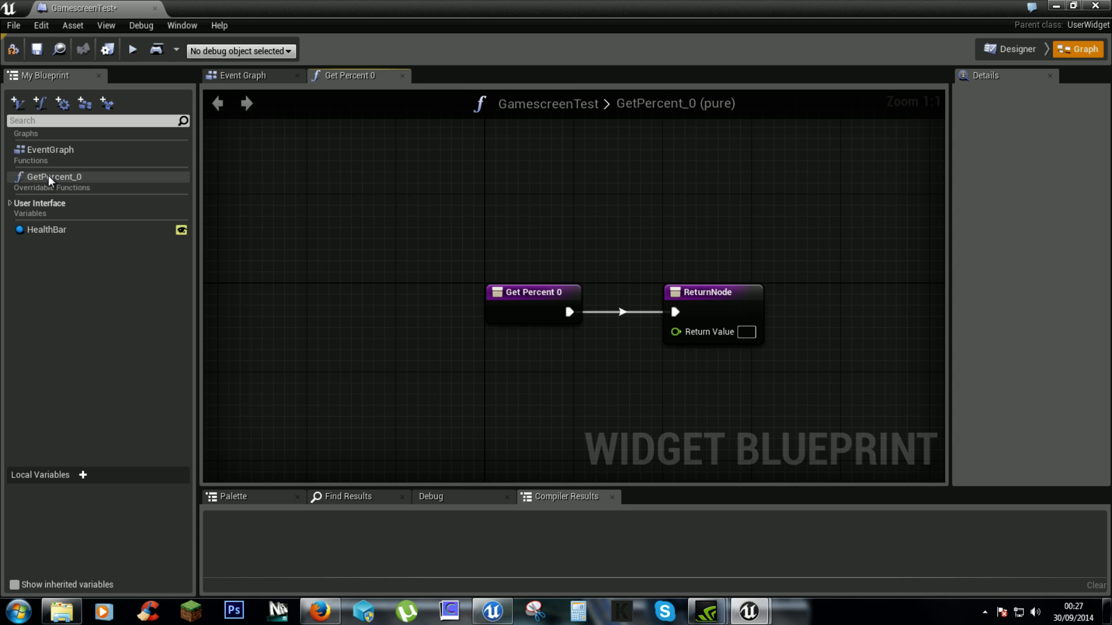
click(55, 179)
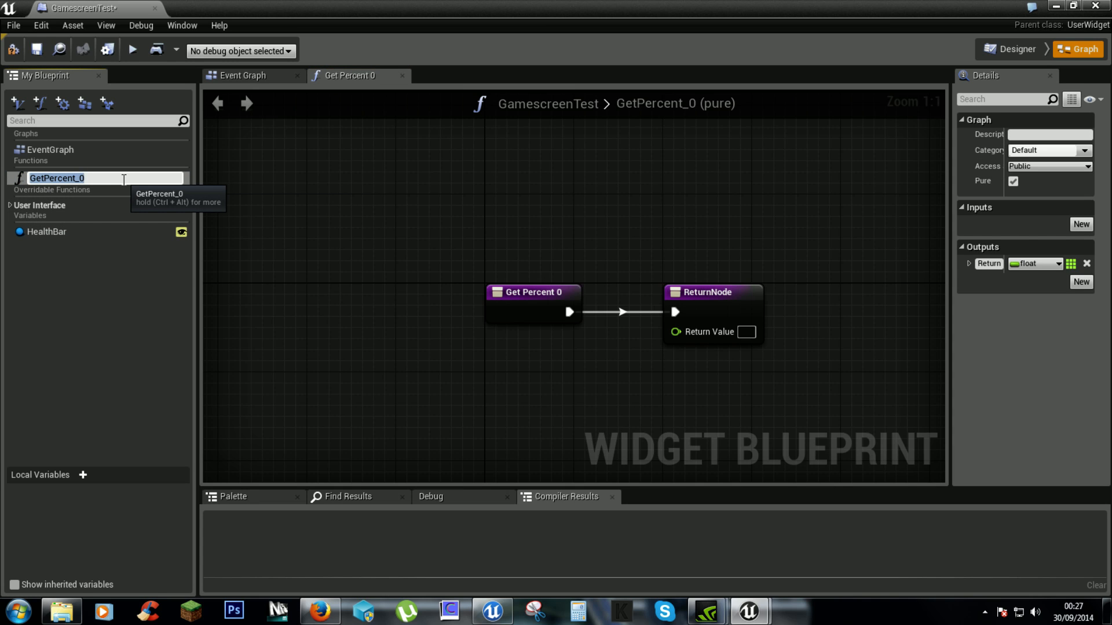
text(HealthAmount)
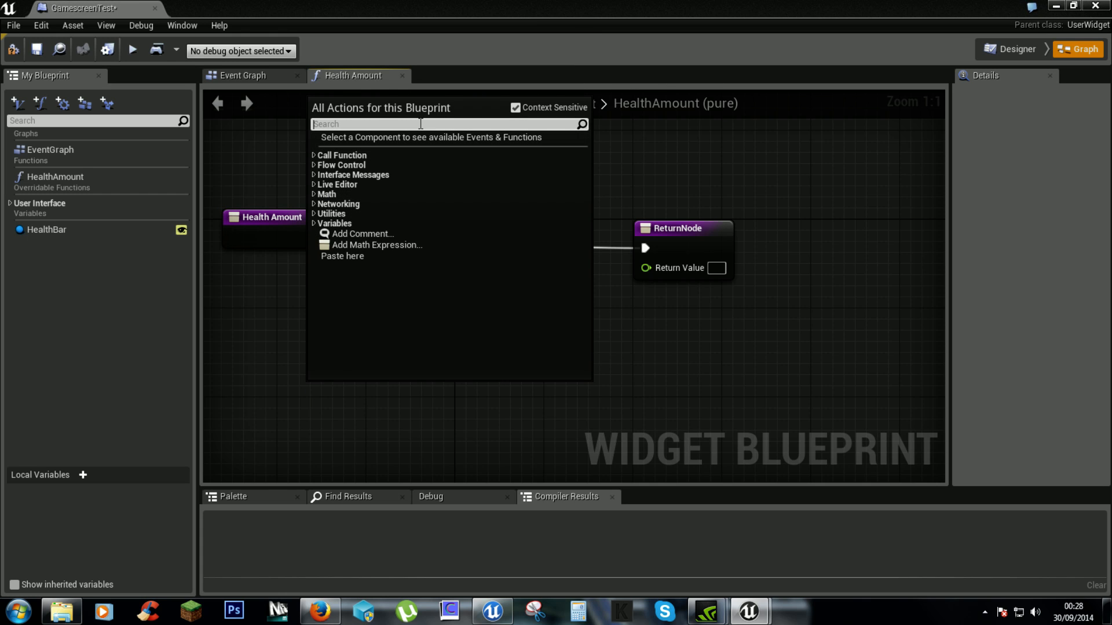
- Get the player character, cast to TestPlayerCharacter, and read its Current Health
text(character)
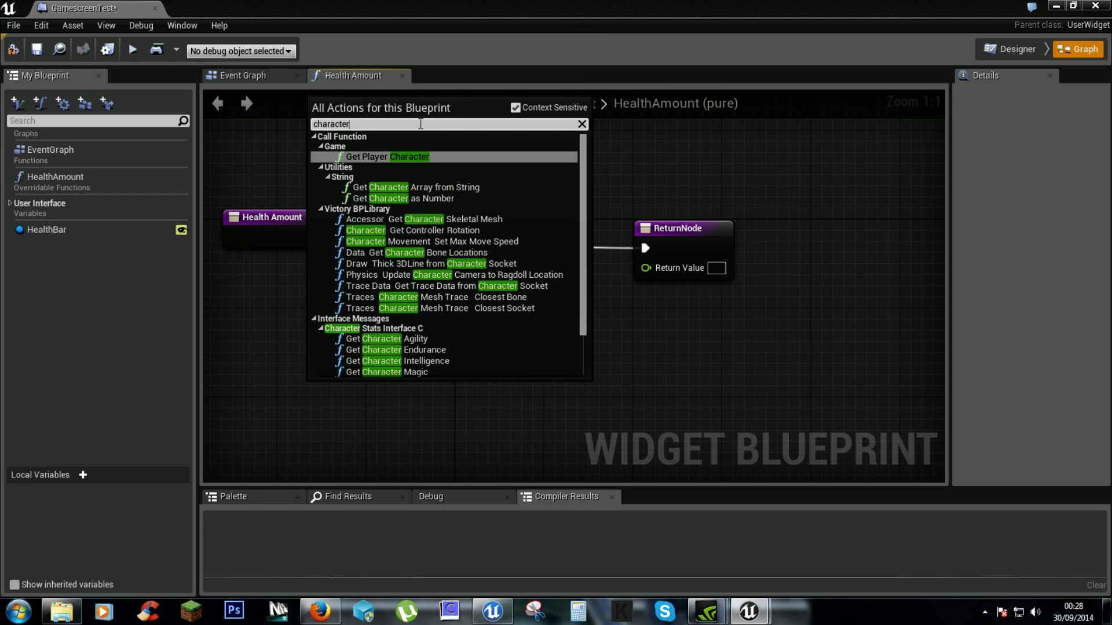
click(366, 156)
text(g)
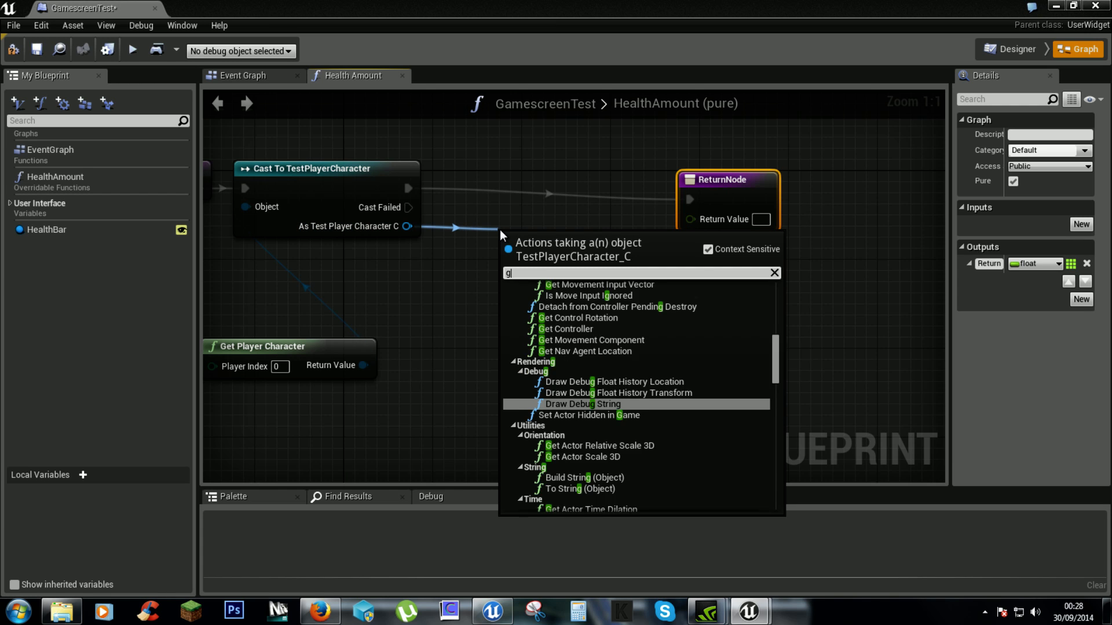
text(et)
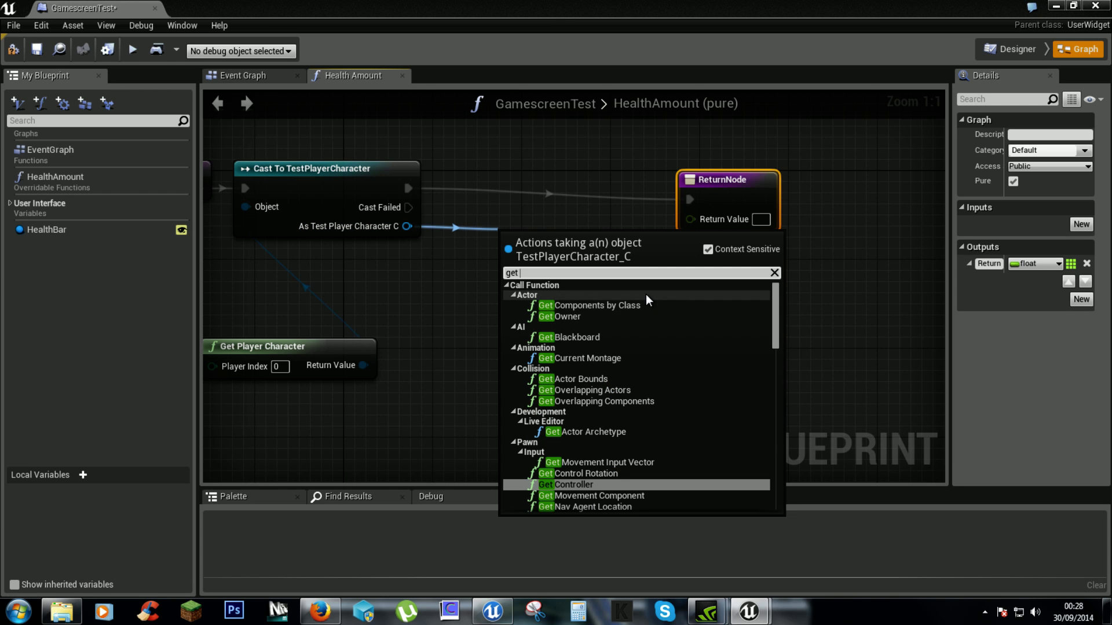
text(cu)
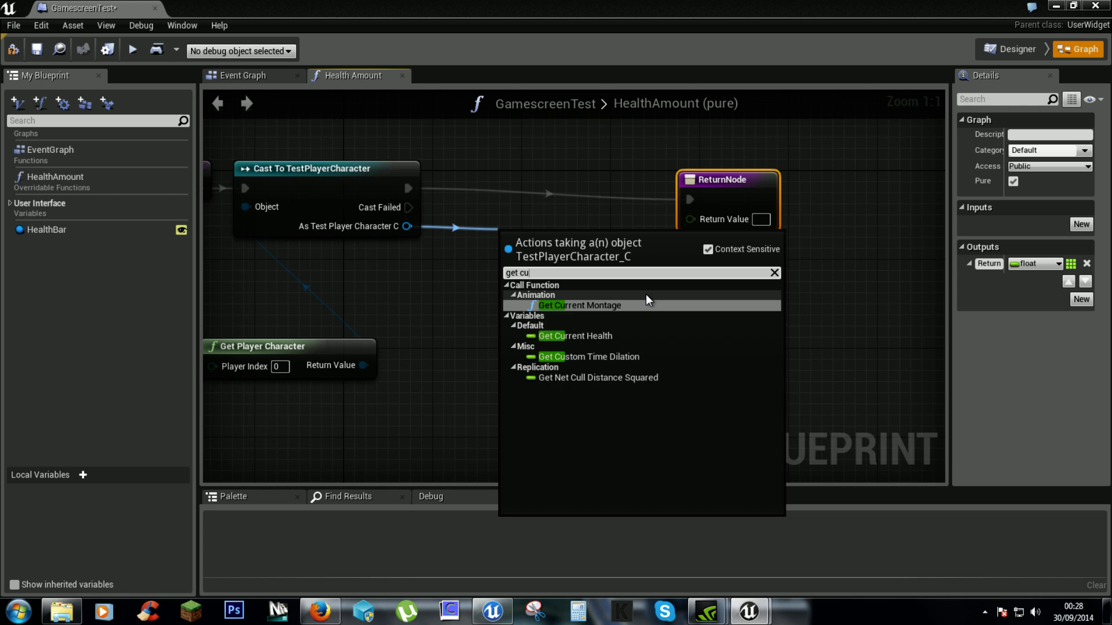
click(572, 336)
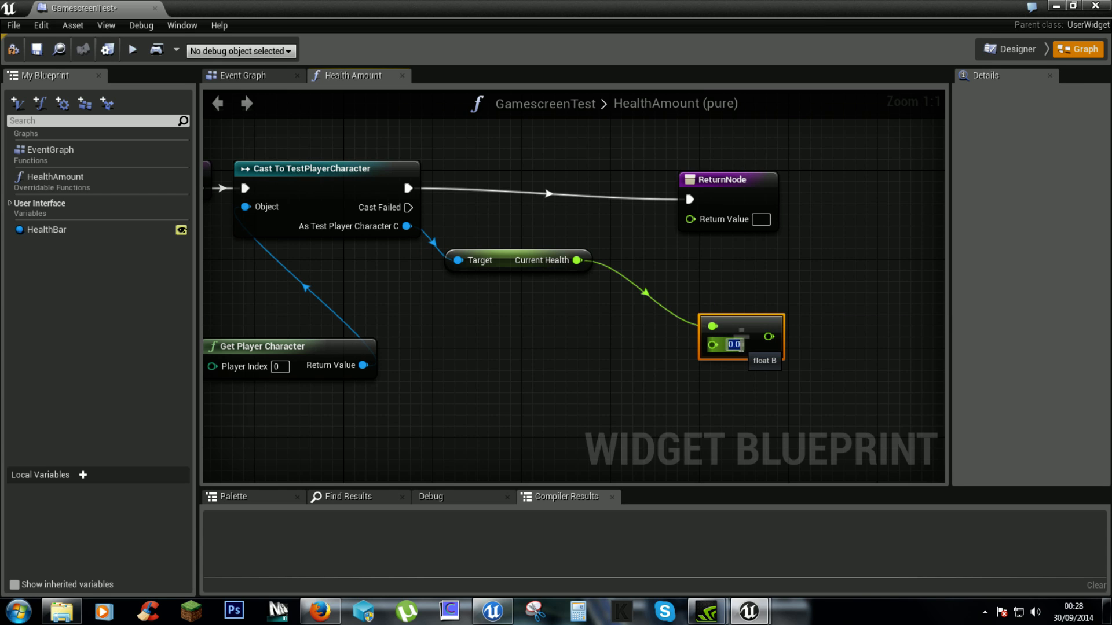
- Divide Current Health by 100 and wire the result to HealthAmount's Return Value
text(100)
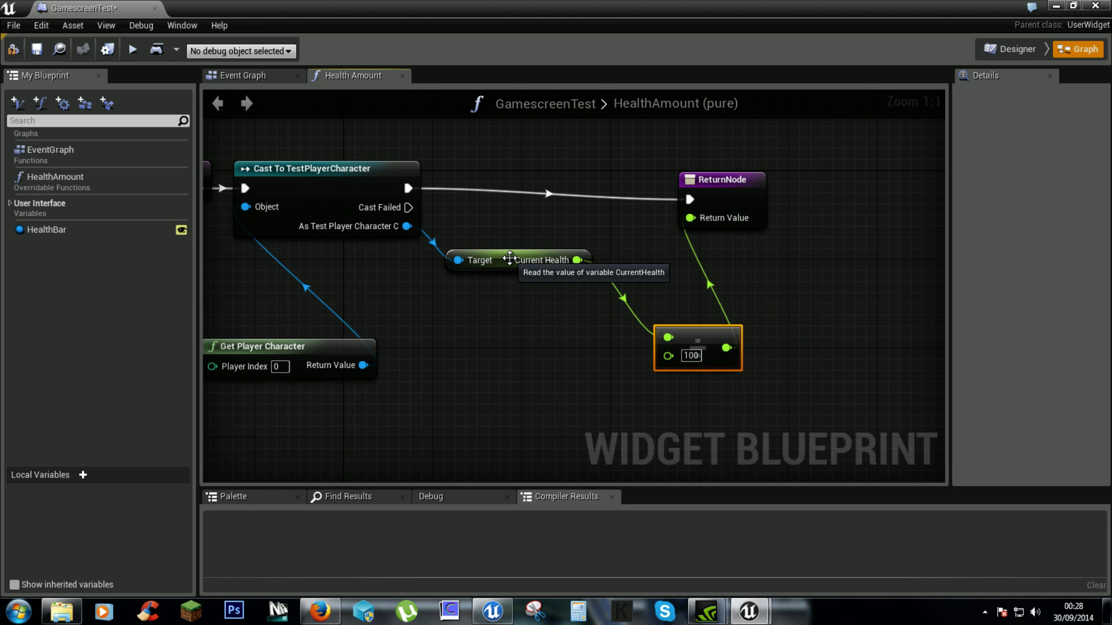
click(488, 261)
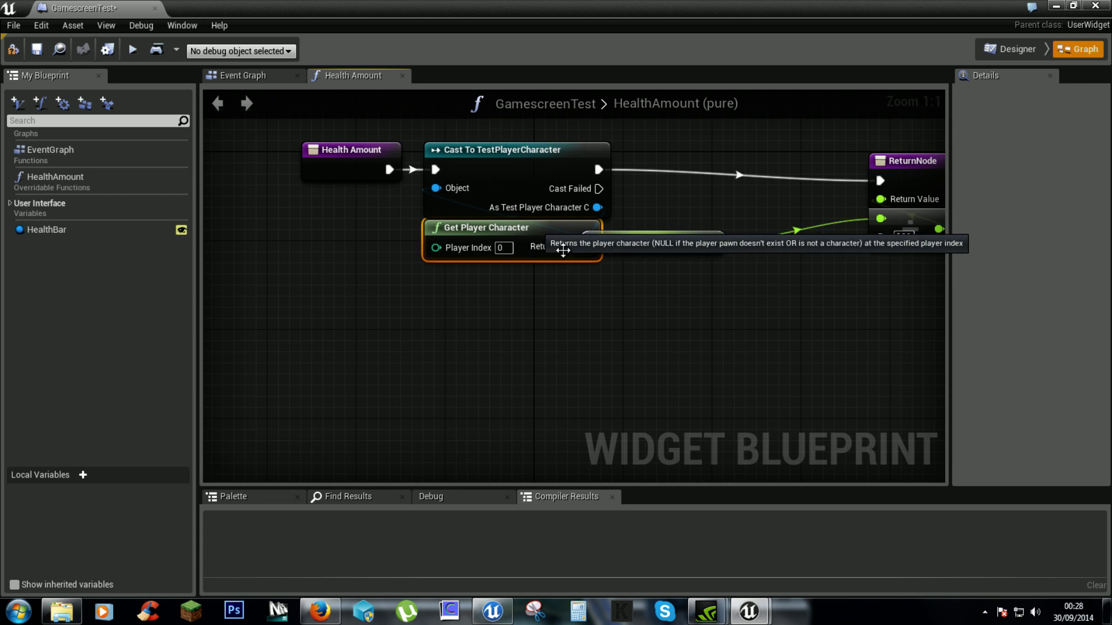
- Compile the widget, play in a new window to confirm a full orange health bar, then close the preview
click(458, 276)
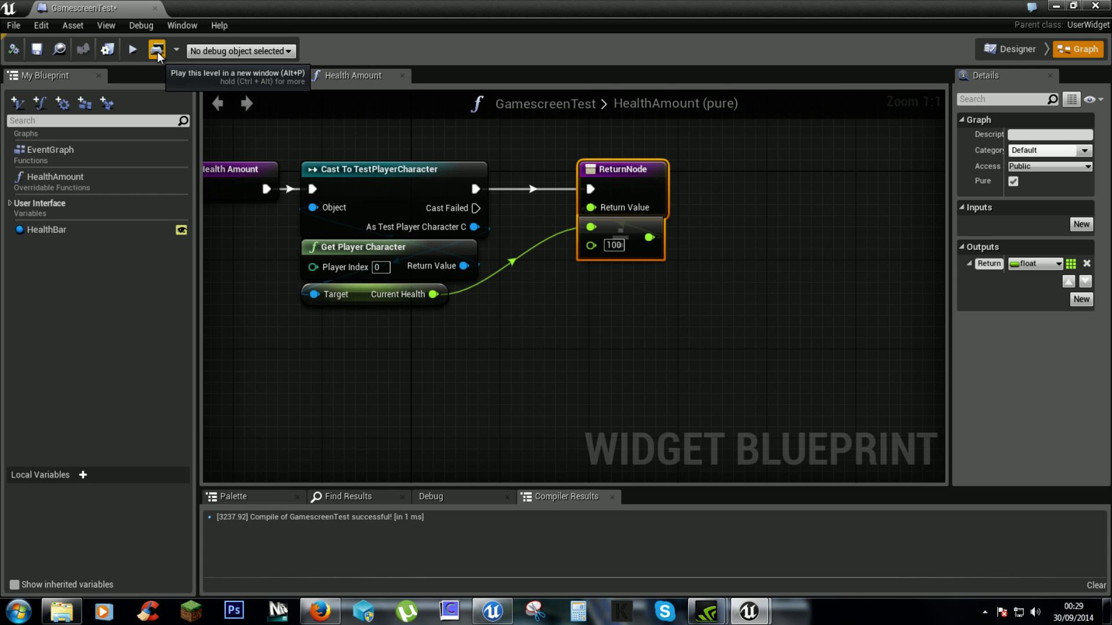
click(156, 49)
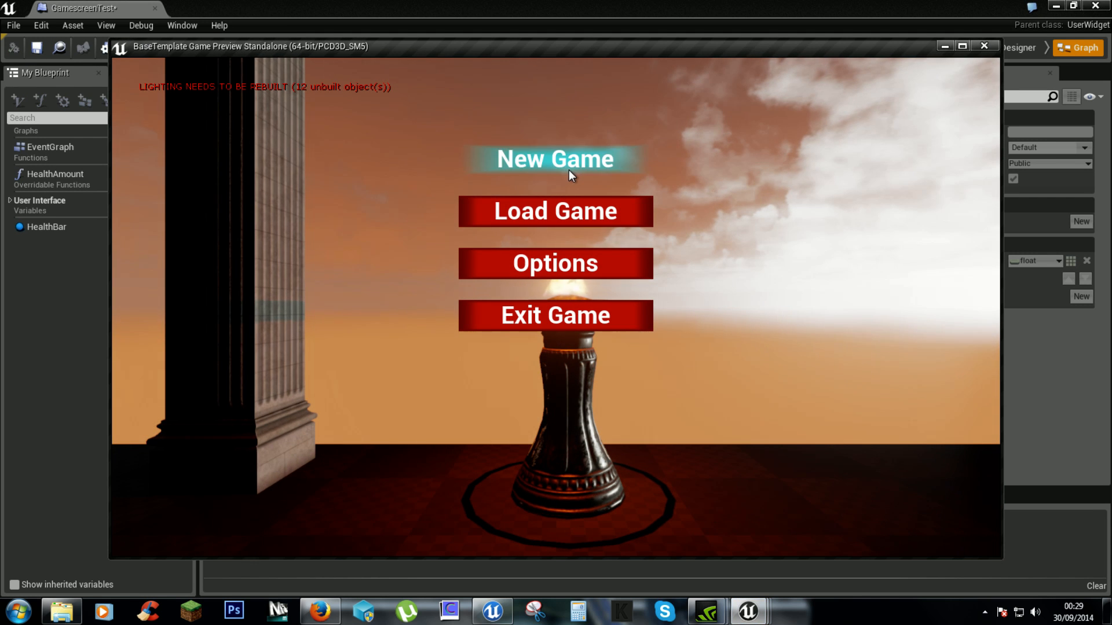
click(555, 158)
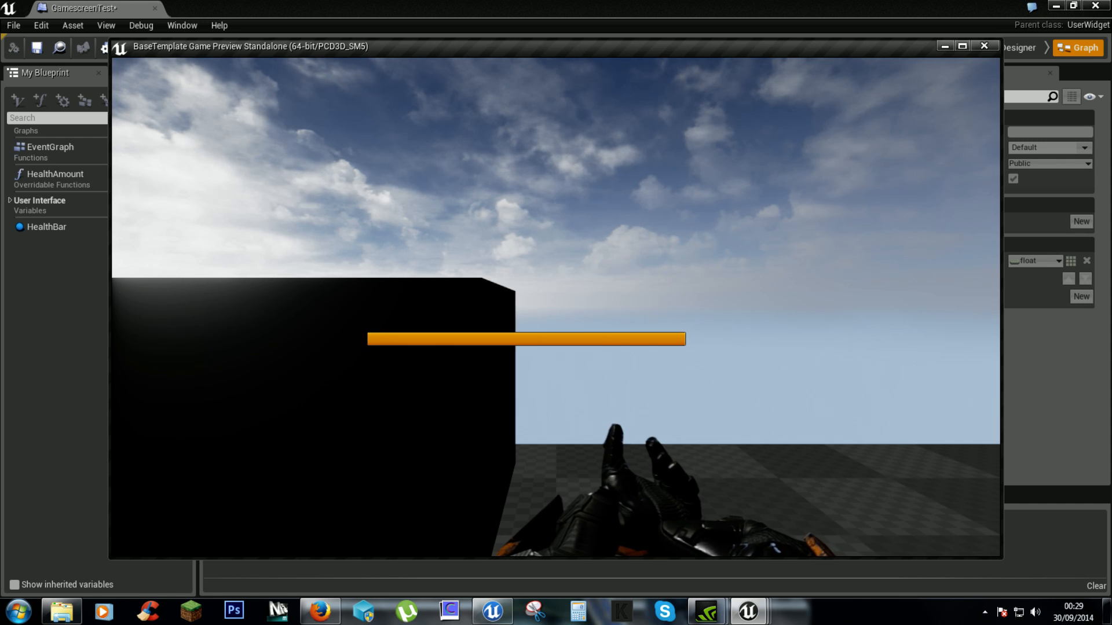
click(983, 47)
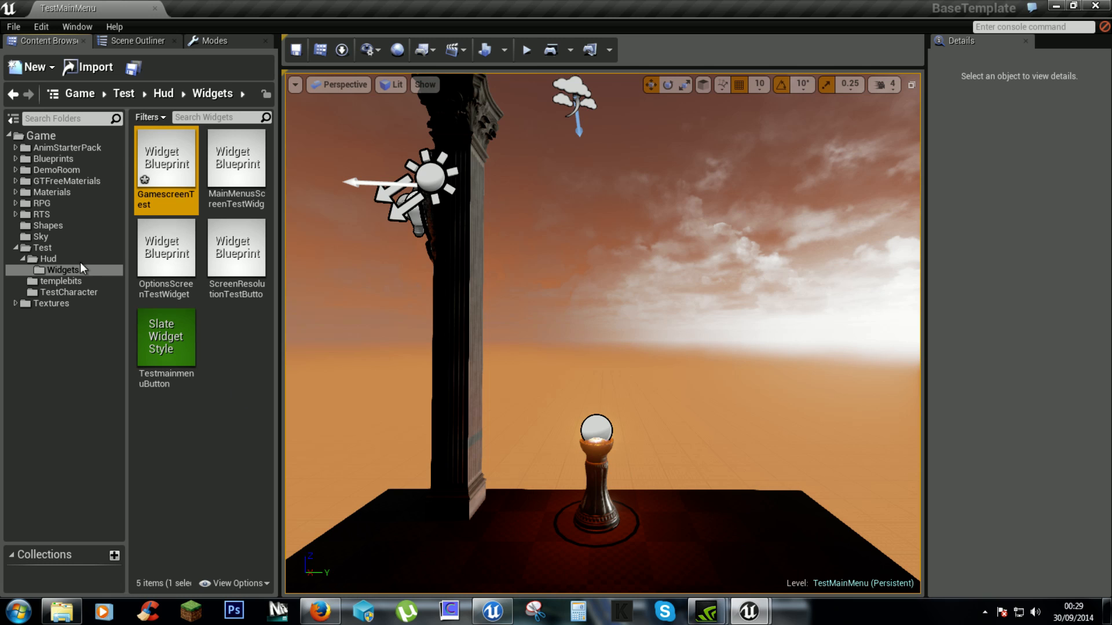
- In TestPlayerCharacter's tick chain, insert a Delay of 0.5 s before SET Current Health
click(49, 258)
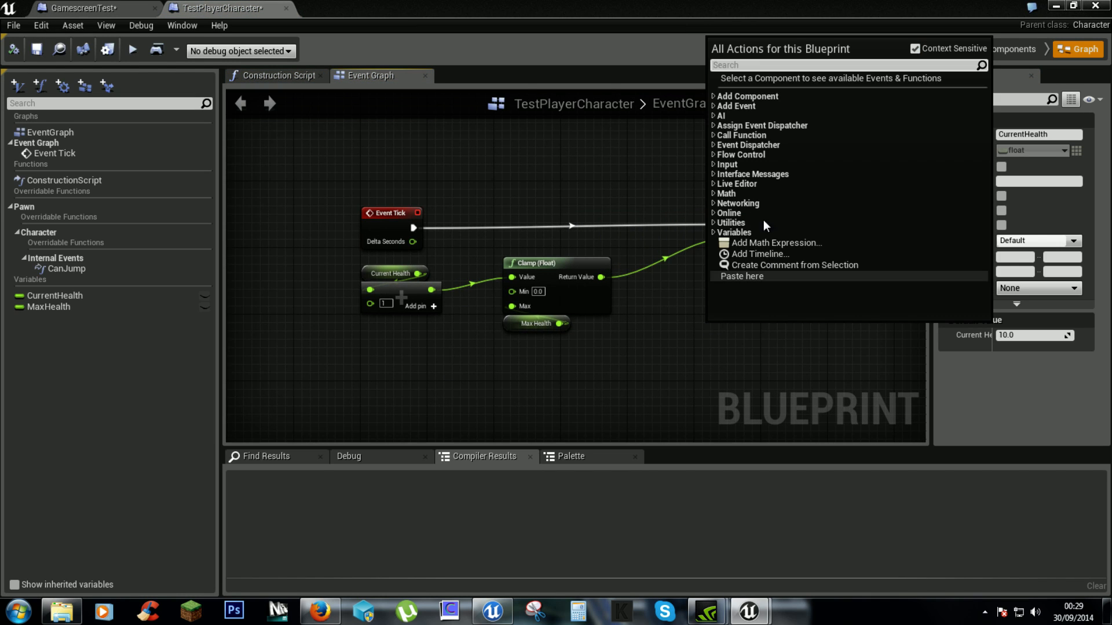
text(de)
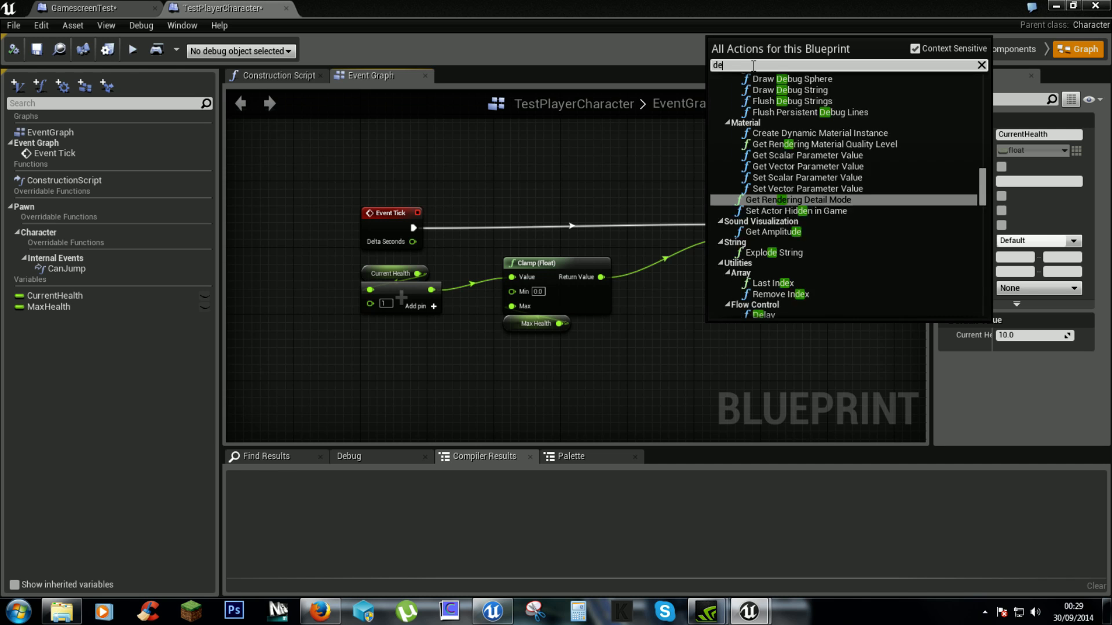
click(760, 315)
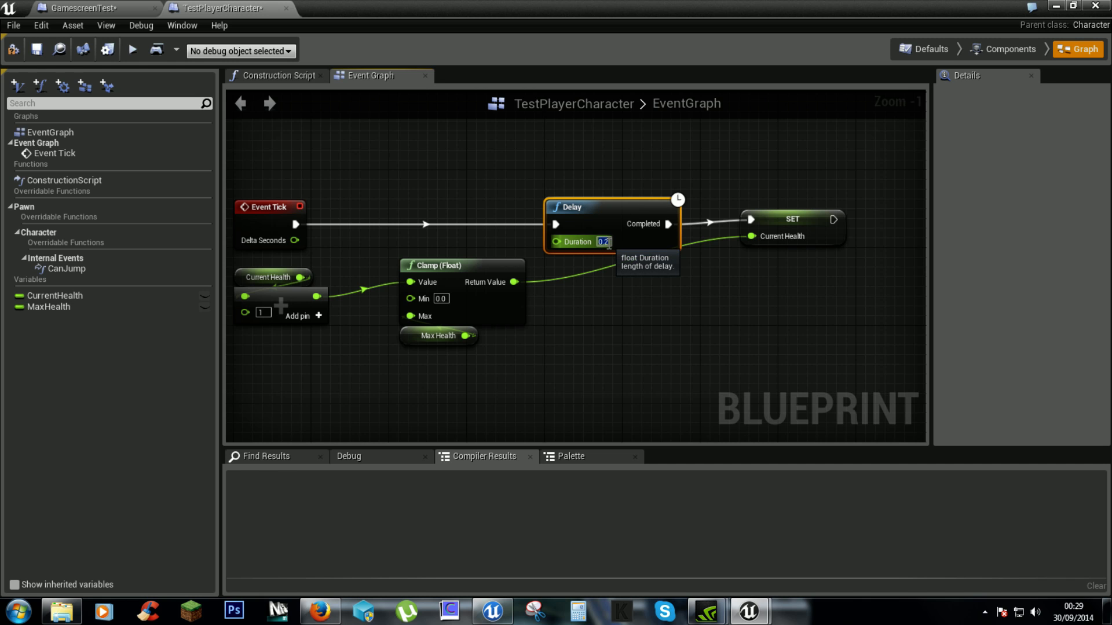
text(0.5)
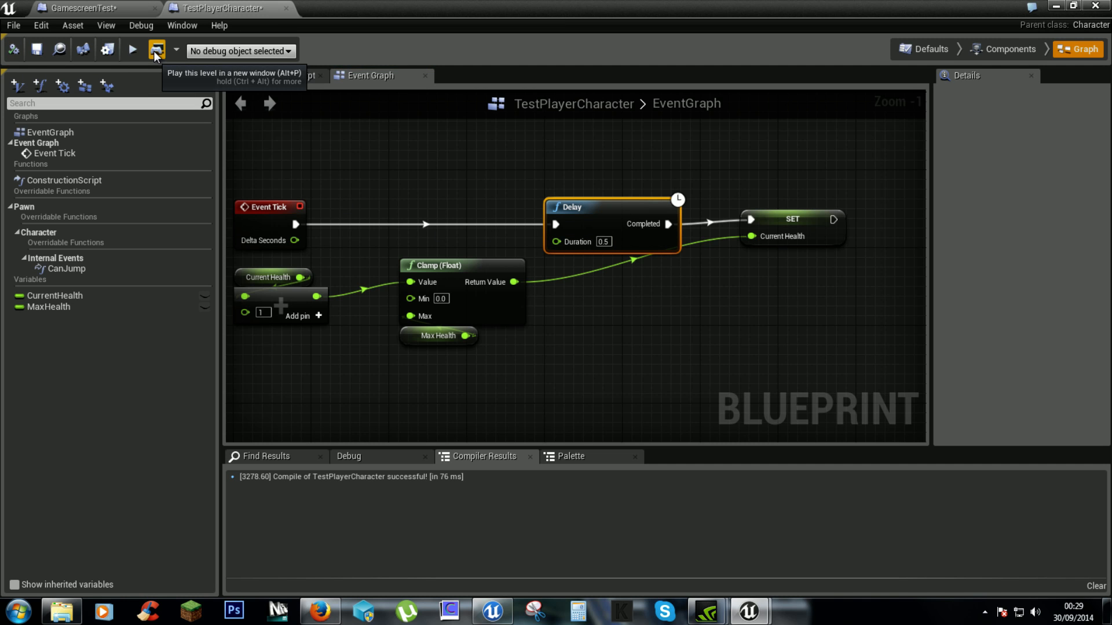
- Play a new game to watch the partly filled health bar refill, then close the preview
click(131, 50)
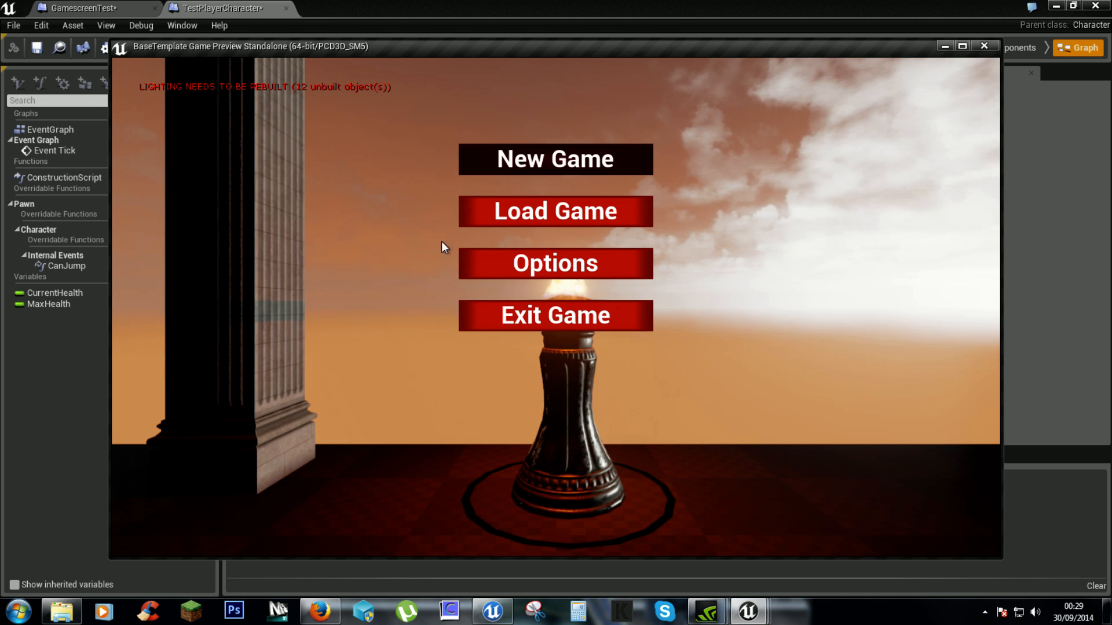
click(554, 159)
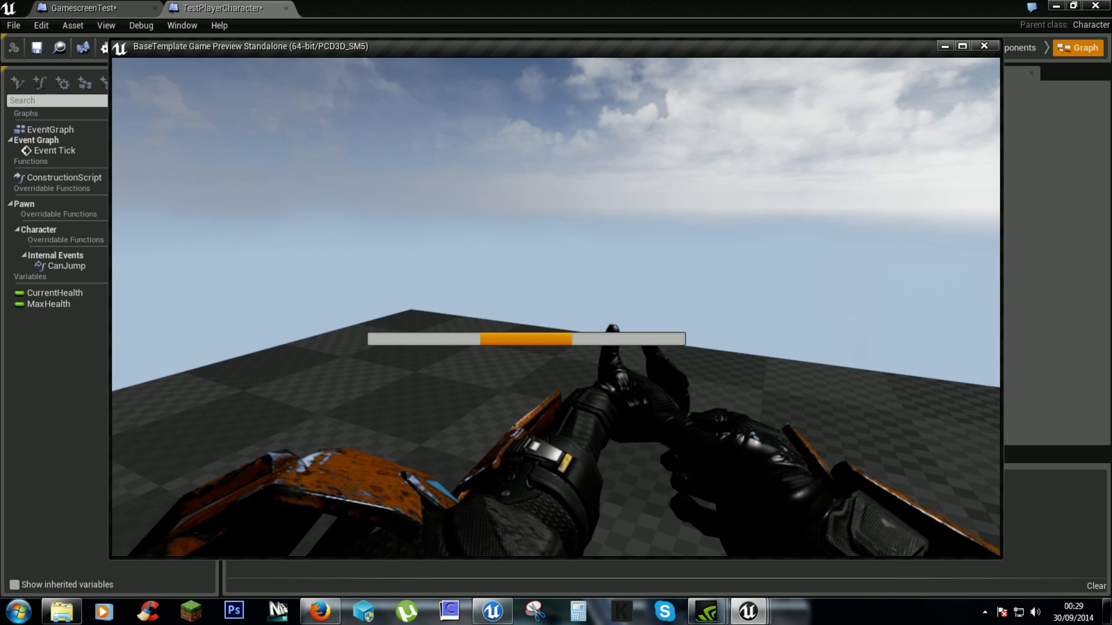
click(985, 47)
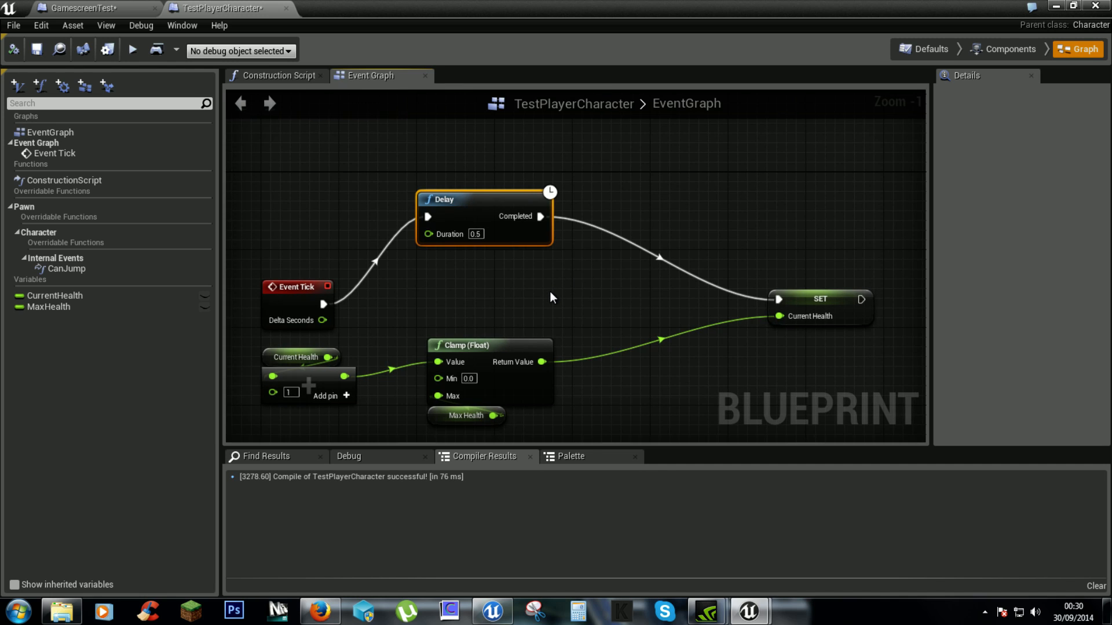
mouse_move(567, 283)
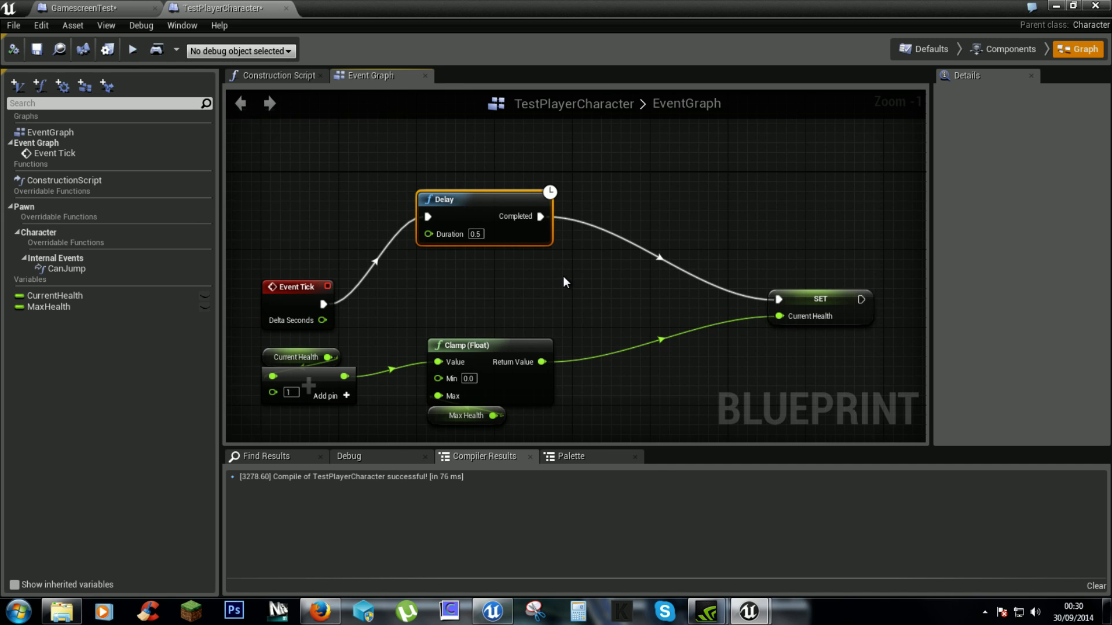
mouse_move(577, 291)
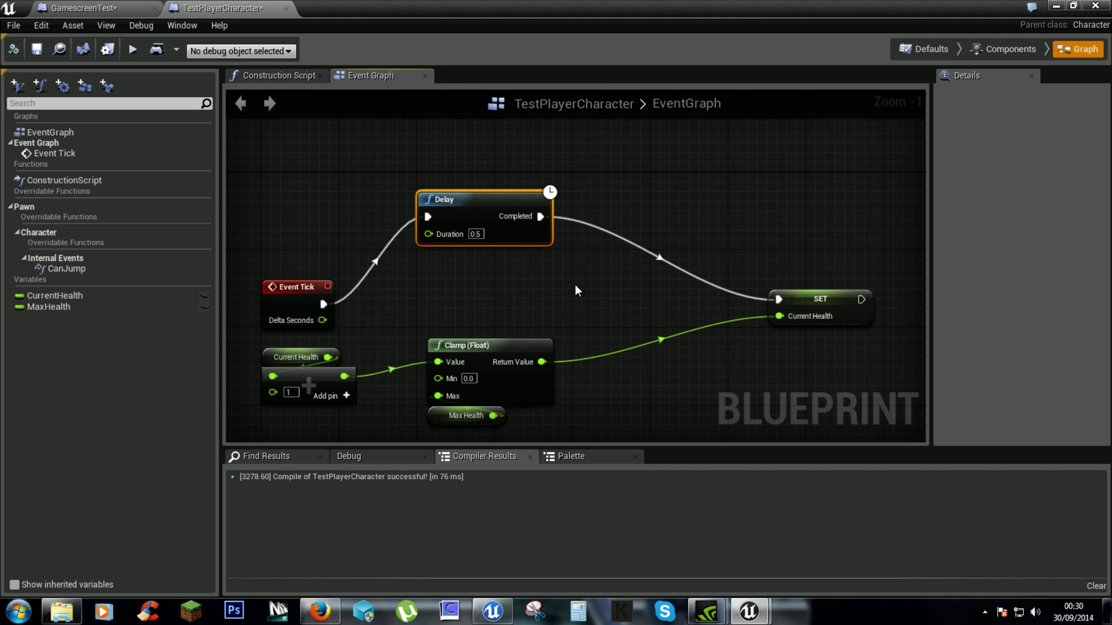